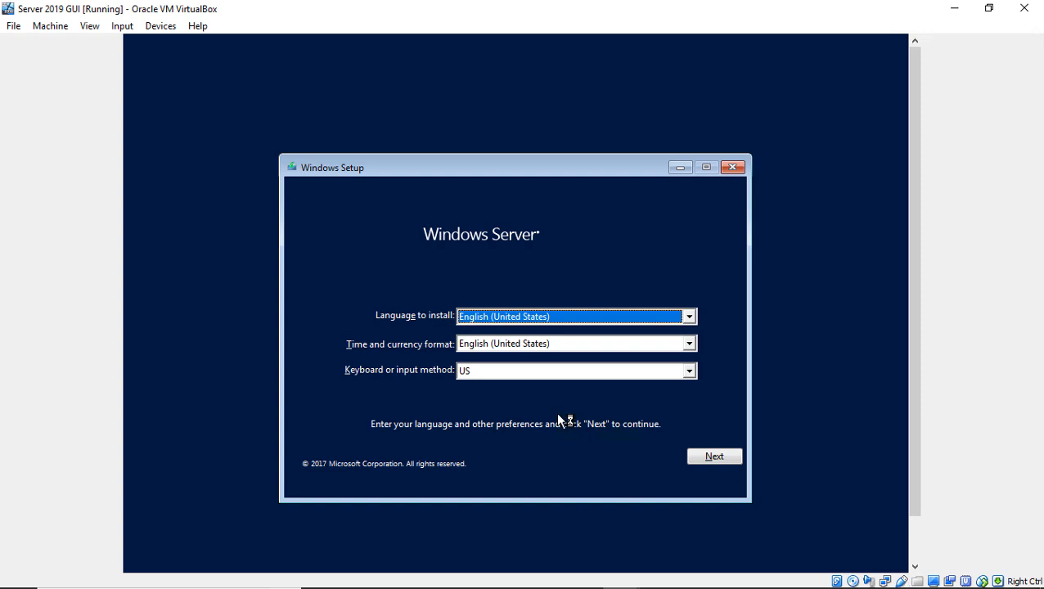
- Accept the English (United States) language defaults and launch the Windows Server installation
left_click(713, 456)
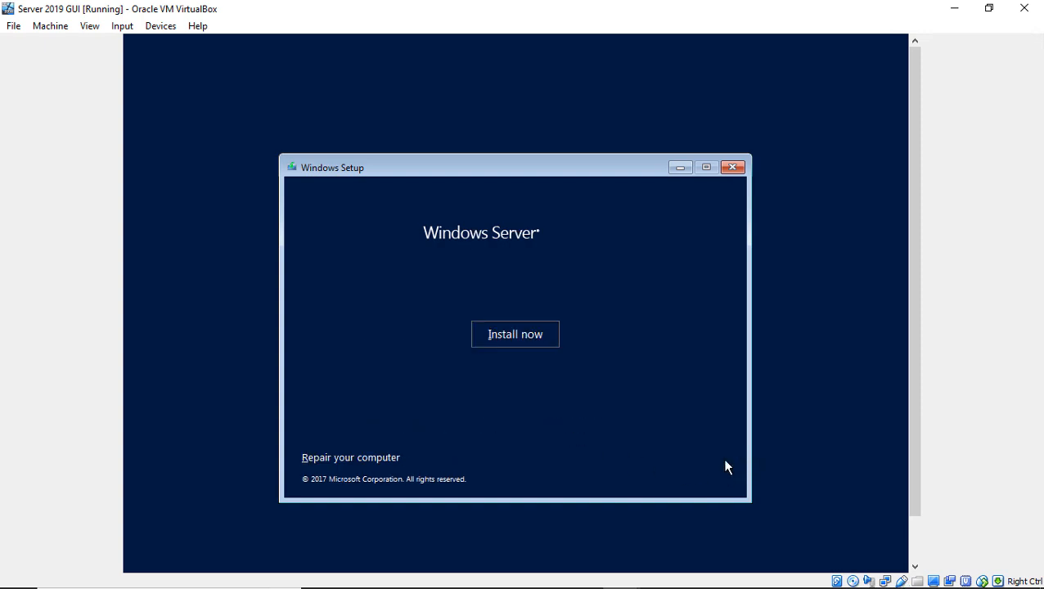
left_click(514, 334)
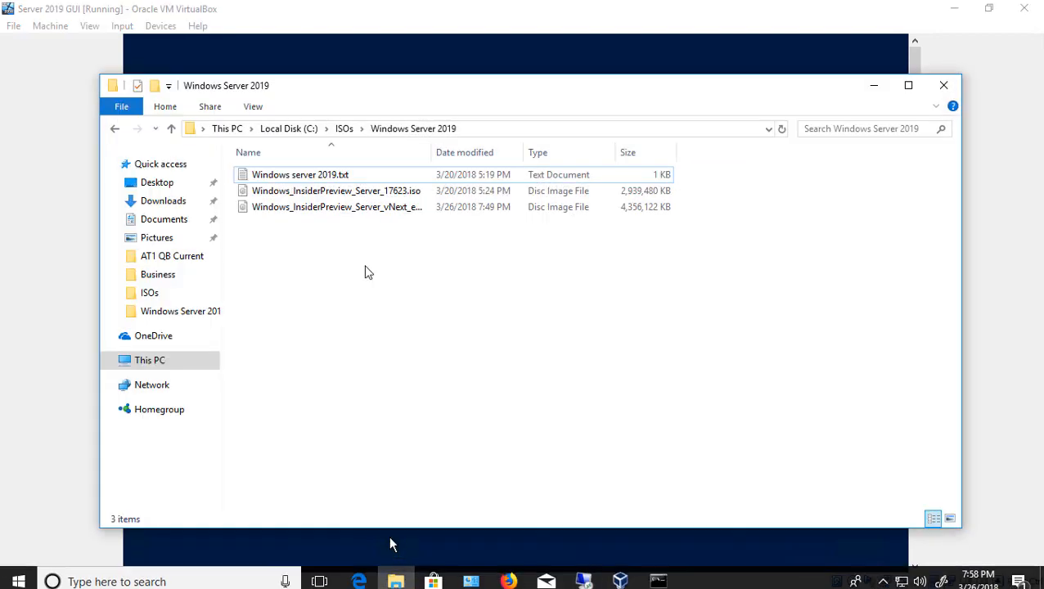
- Open an item from the C:\ISOs\Windows Server 2019 folder in File Explorer
double_click(300, 175)
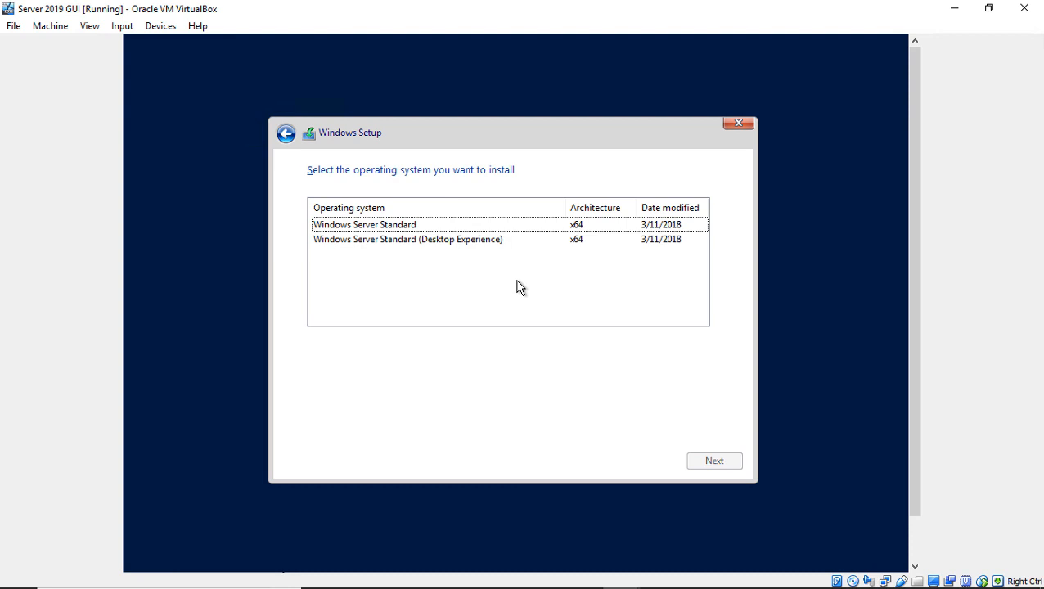
- Custom-install Windows Server Standard (Desktop Experience) onto Drive 0's unallocated space
left_click(407, 239)
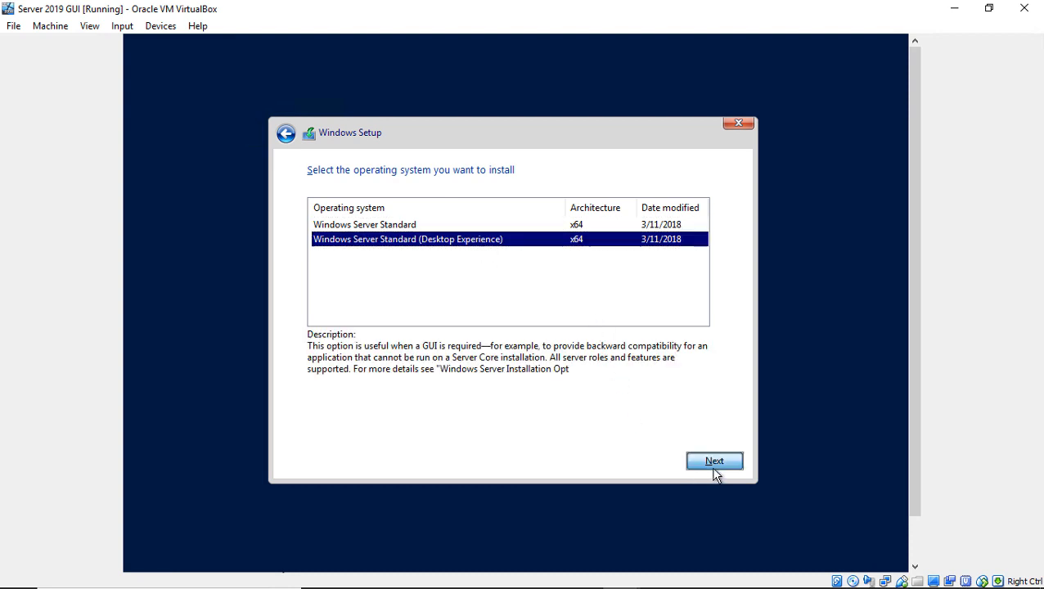
left_click(713, 461)
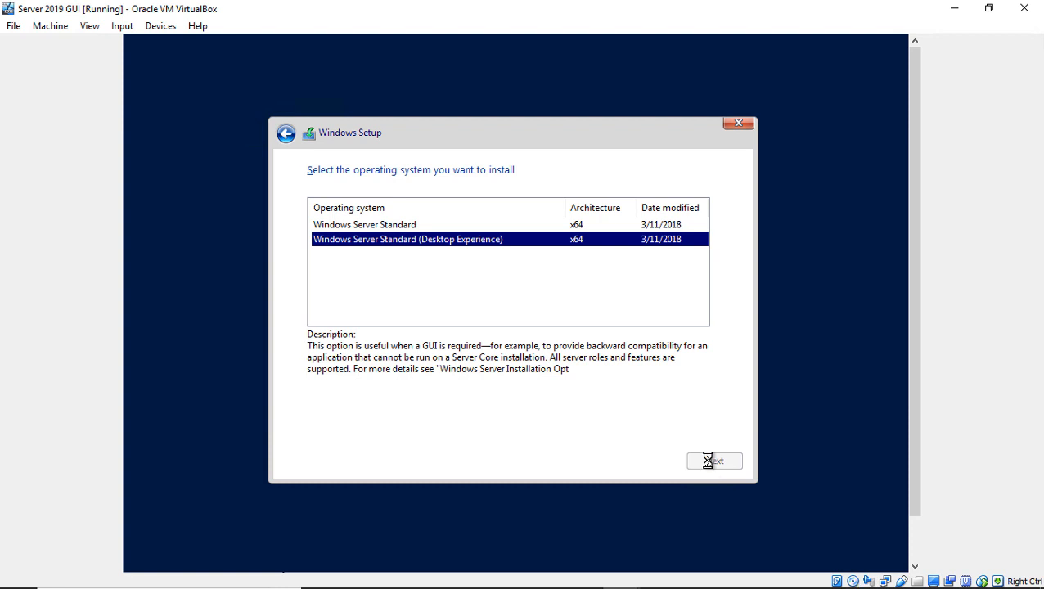
left_click(713, 461)
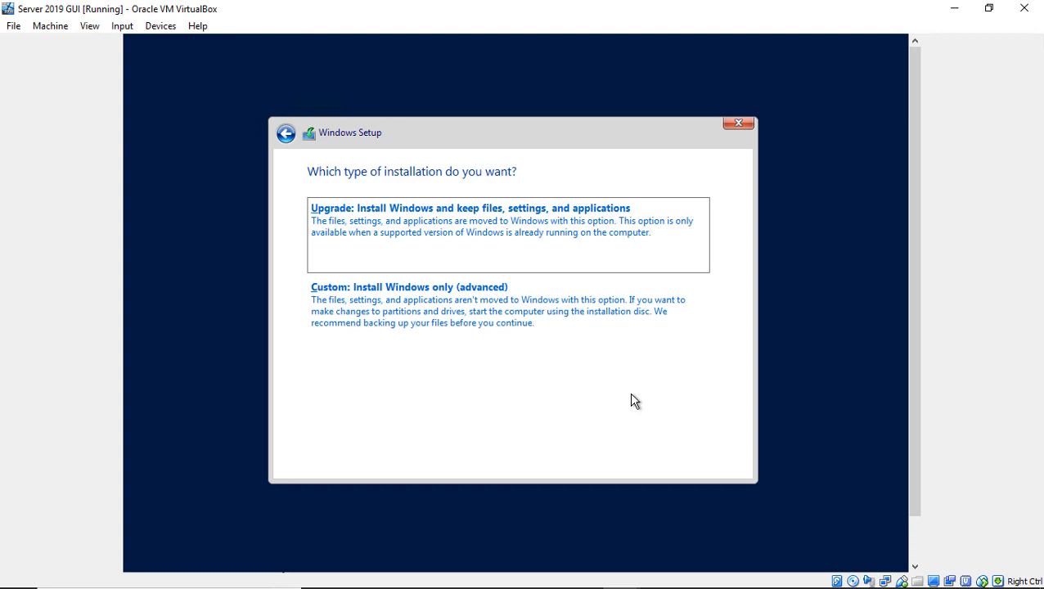
left_click(408, 287)
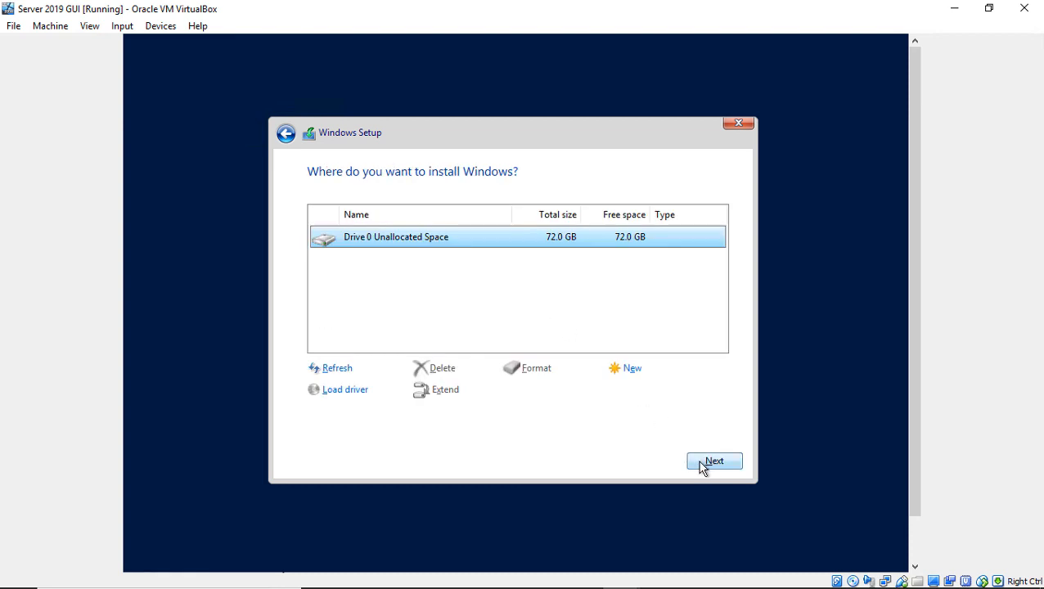
left_click(713, 460)
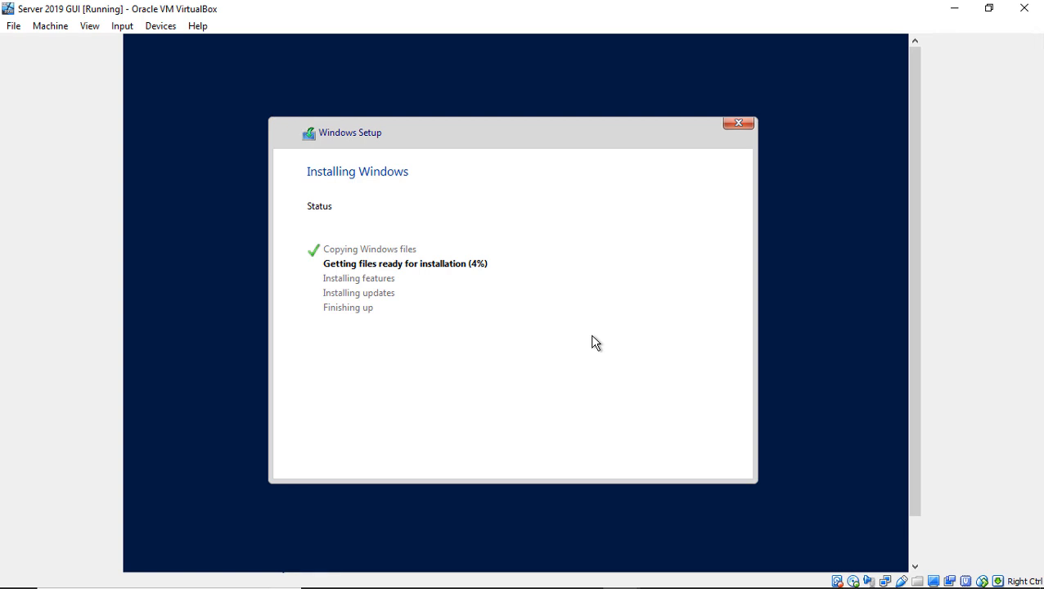
- Review the VM's System settings: 8408 MB base memory and one processor
left_click(50, 25)
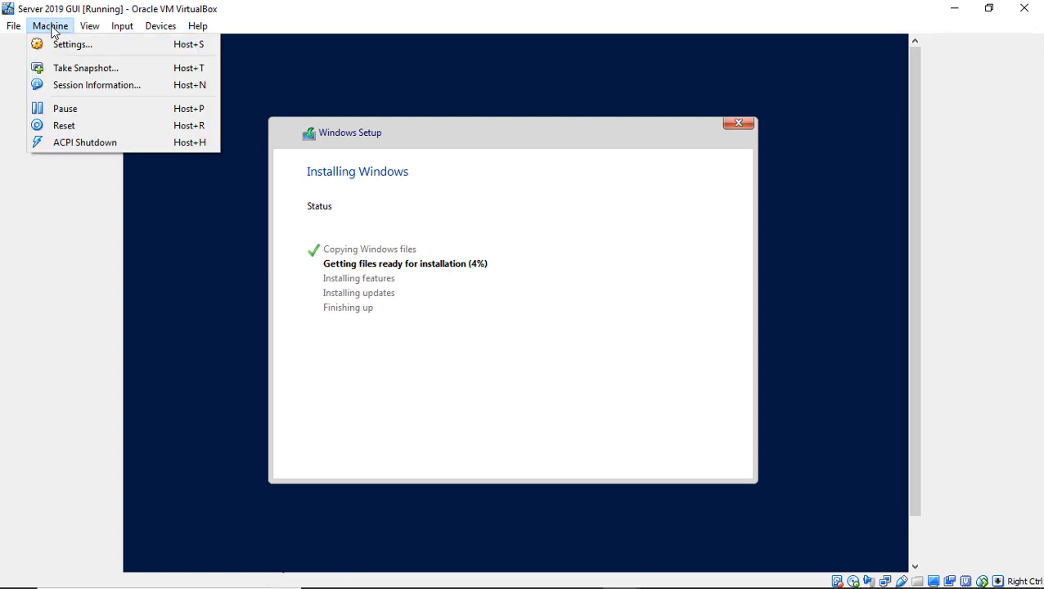
left_click(72, 44)
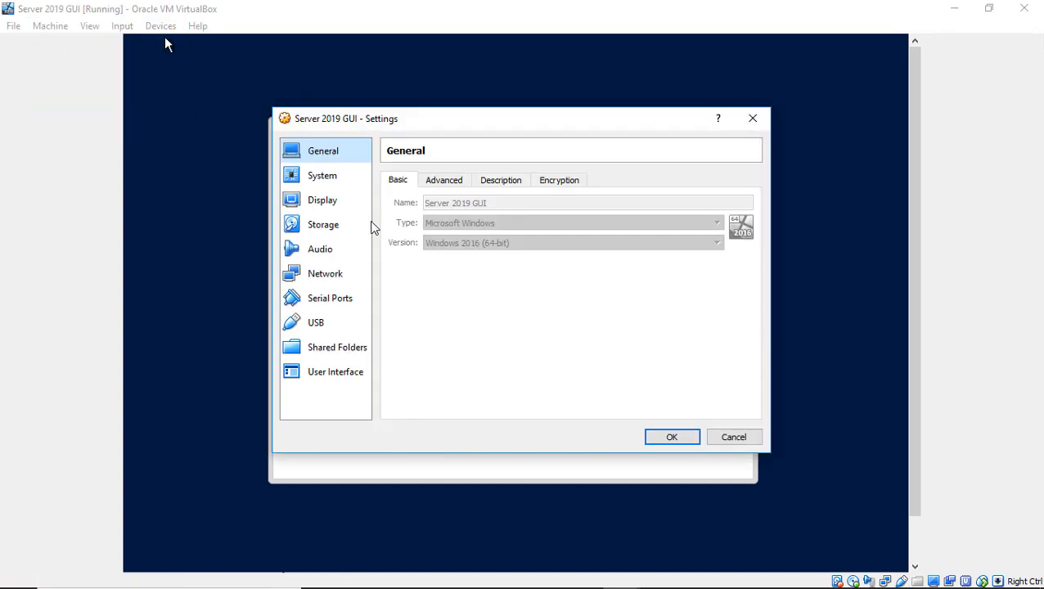
mouse_move(319, 249)
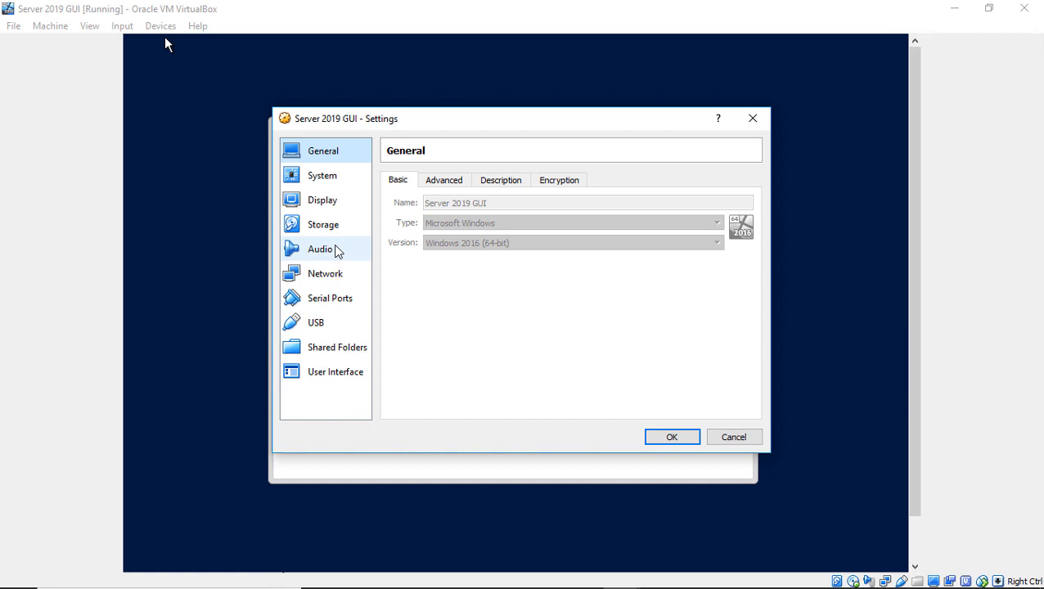
left_click(321, 175)
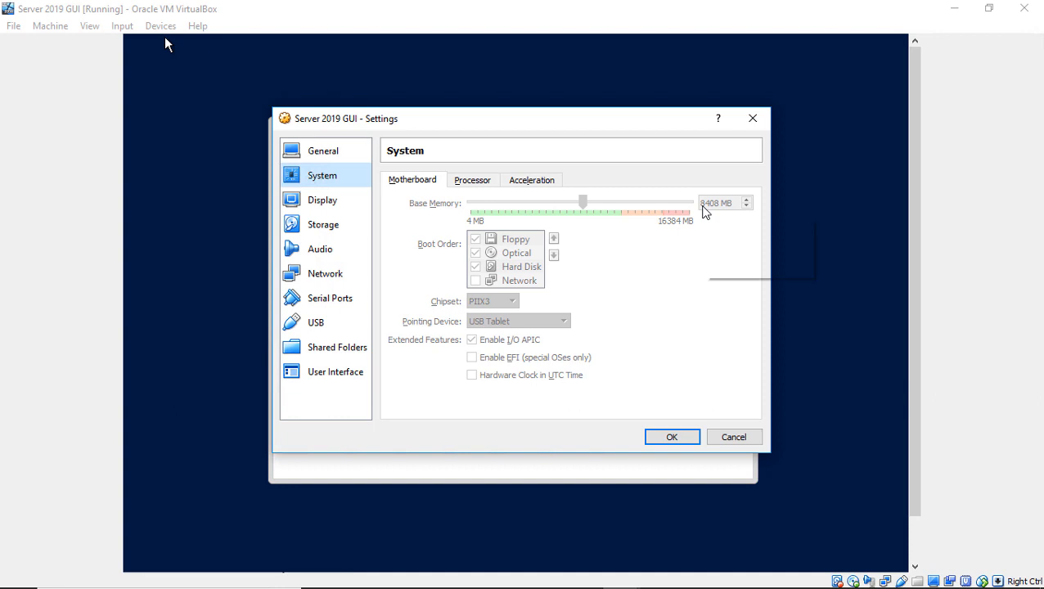
left_click(472, 179)
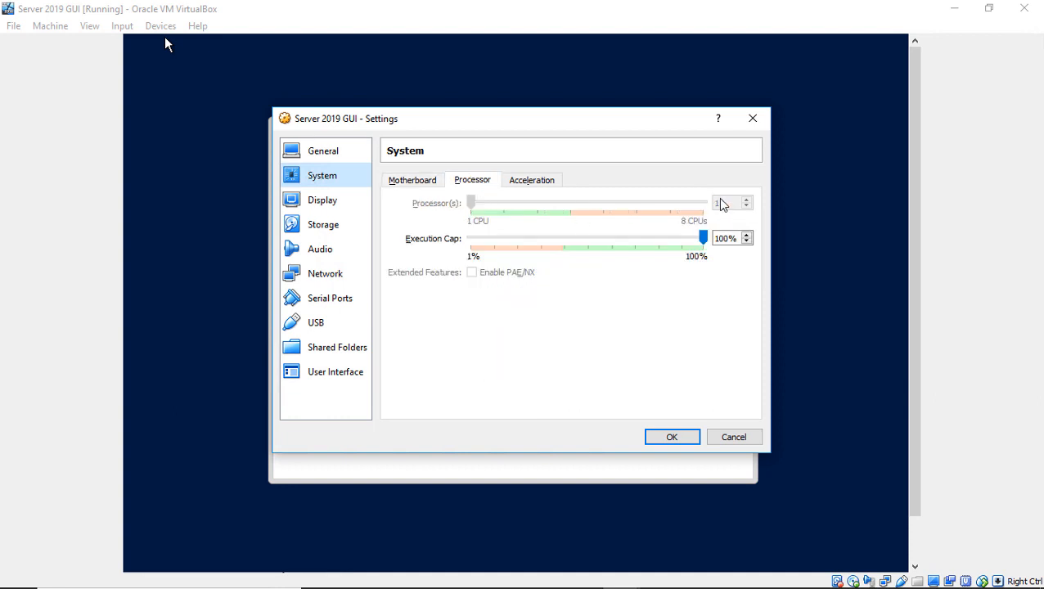
mouse_move(727, 203)
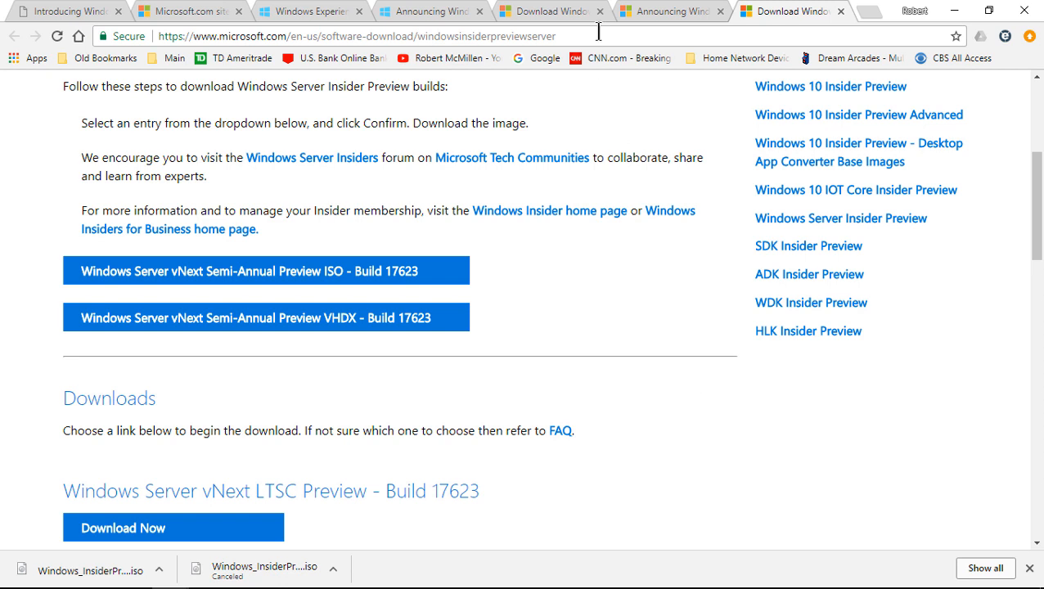
- Browse the Windows Server Insider Preview page down to the LTSC Build 17623 download
left_click(352, 35)
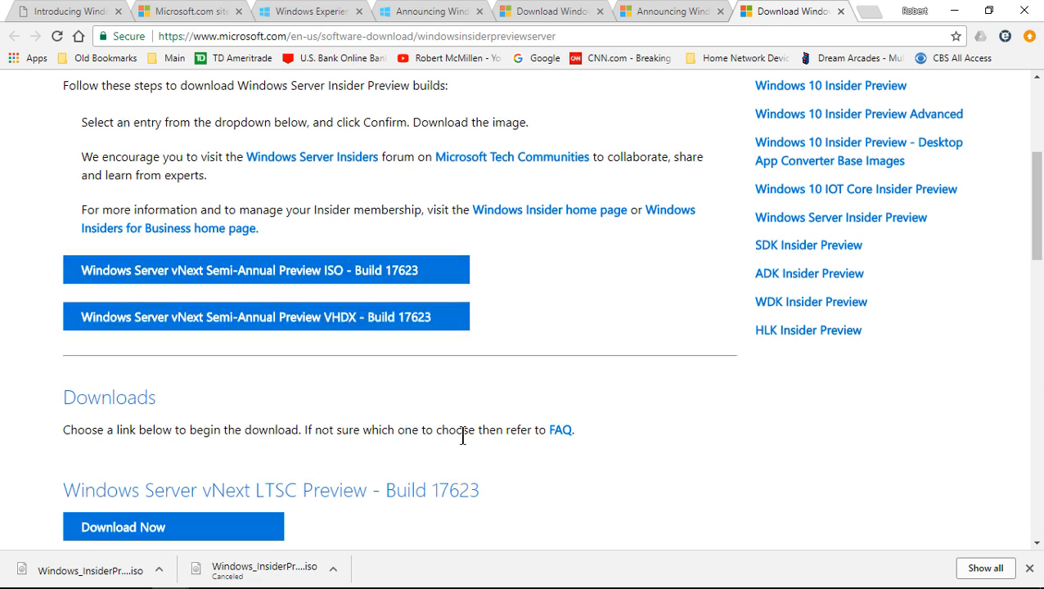
scroll("down", 3)
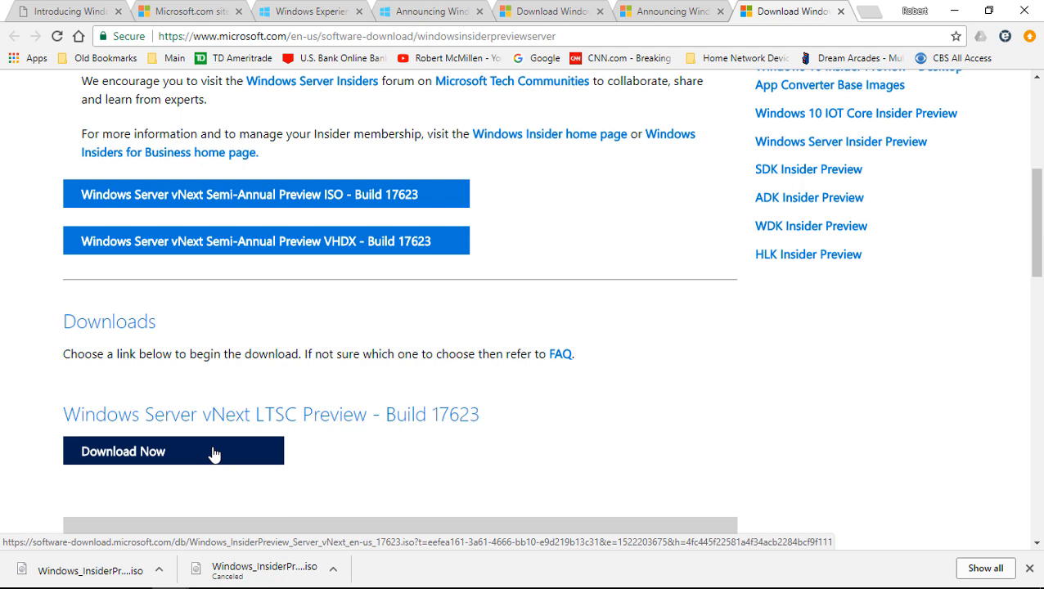
mouse_move(431, 464)
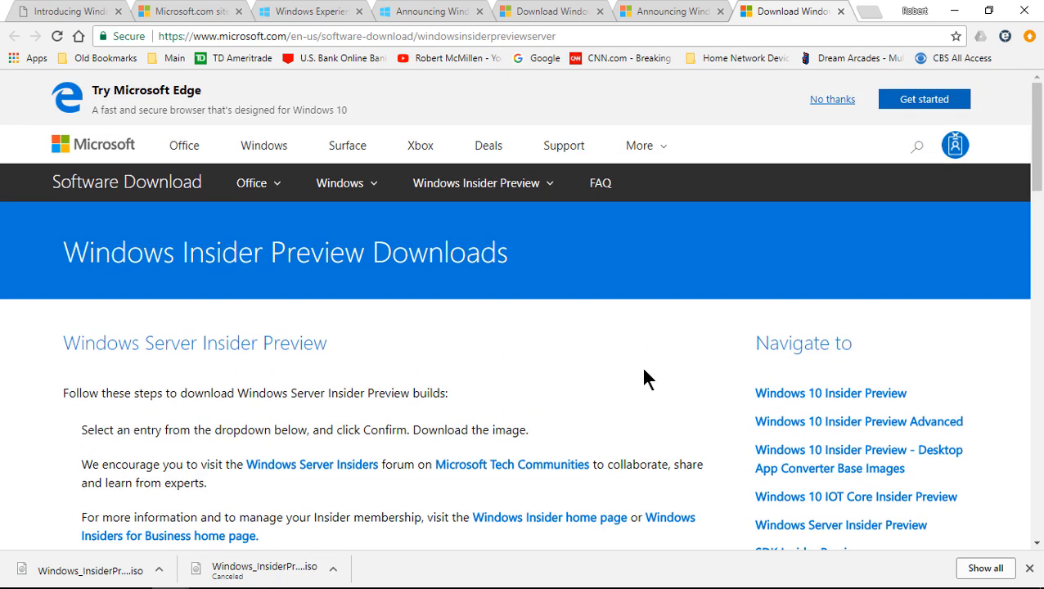
mouse_move(647, 401)
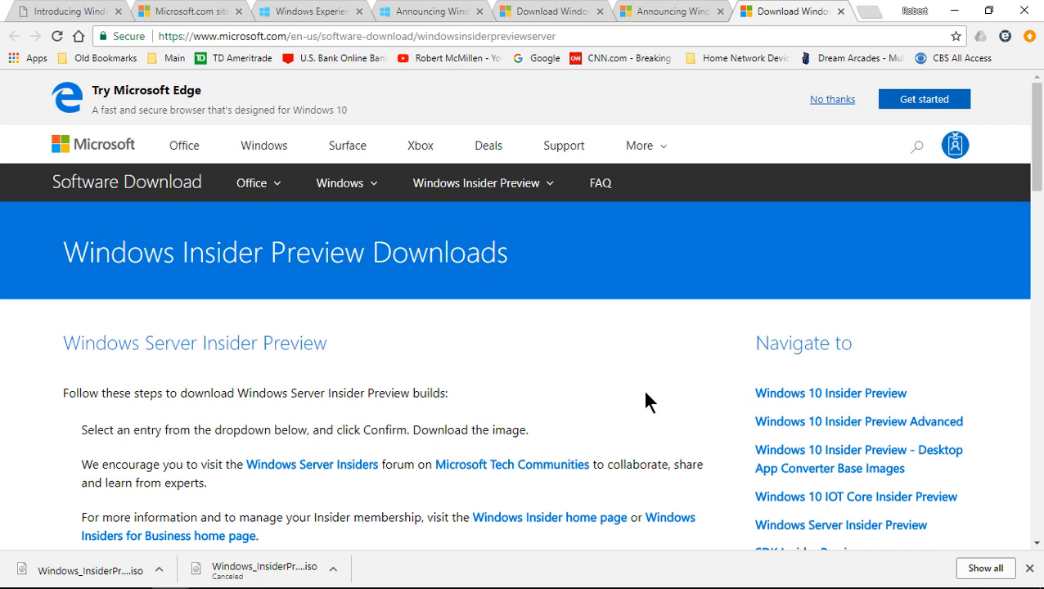
mouse_move(578, 416)
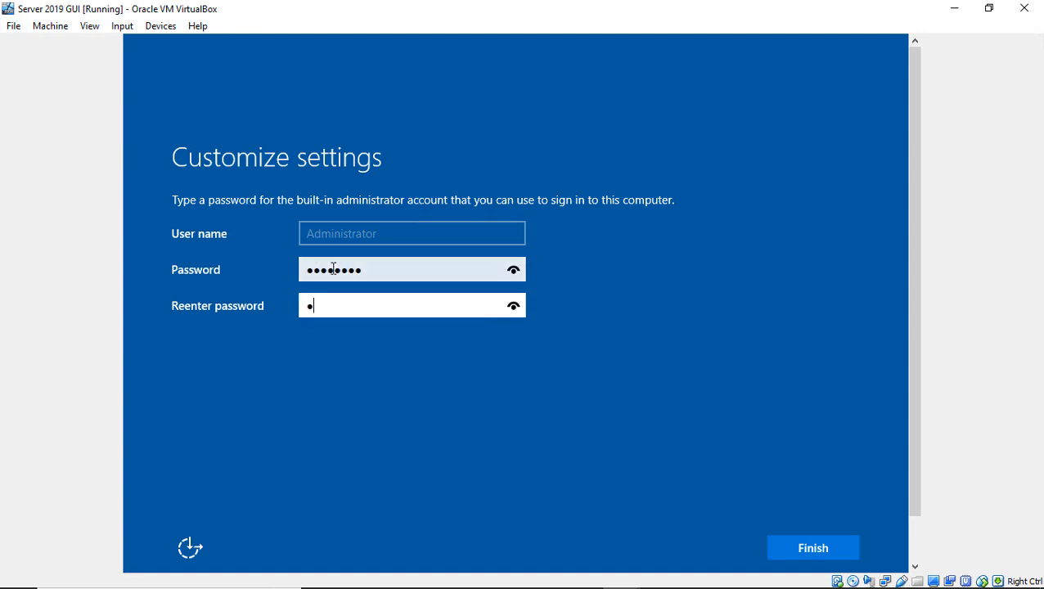
- Set the Administrator password, then use it to sign in at the lock screen
left_click(812, 548)
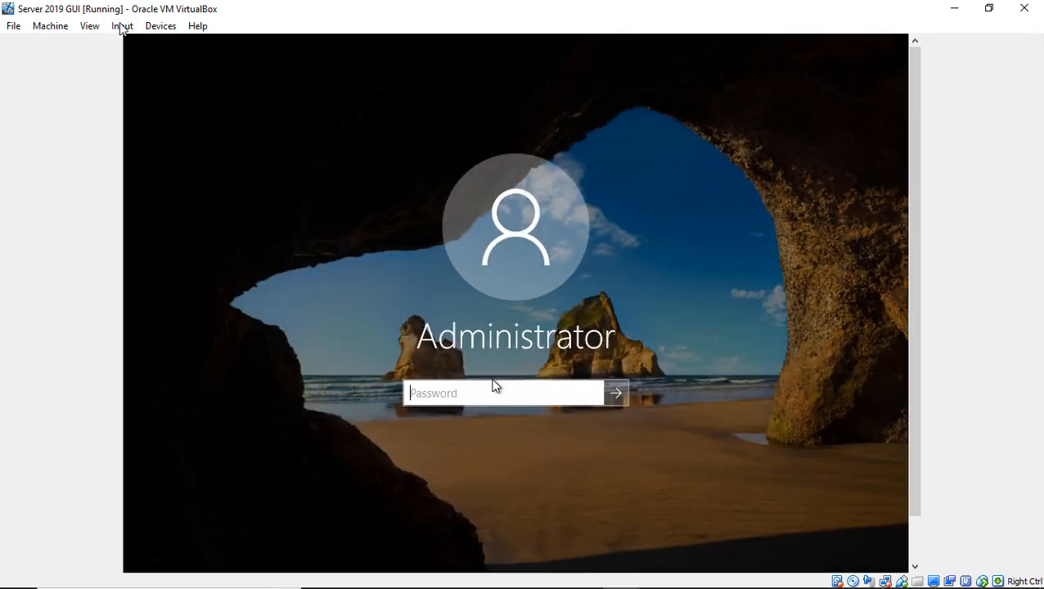
type("•")
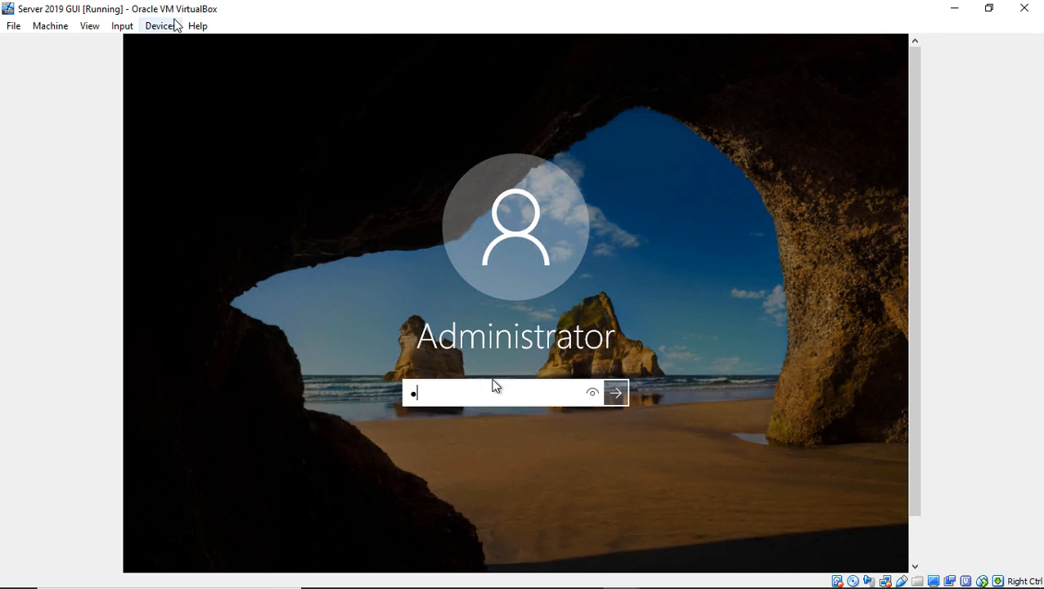
type("password")
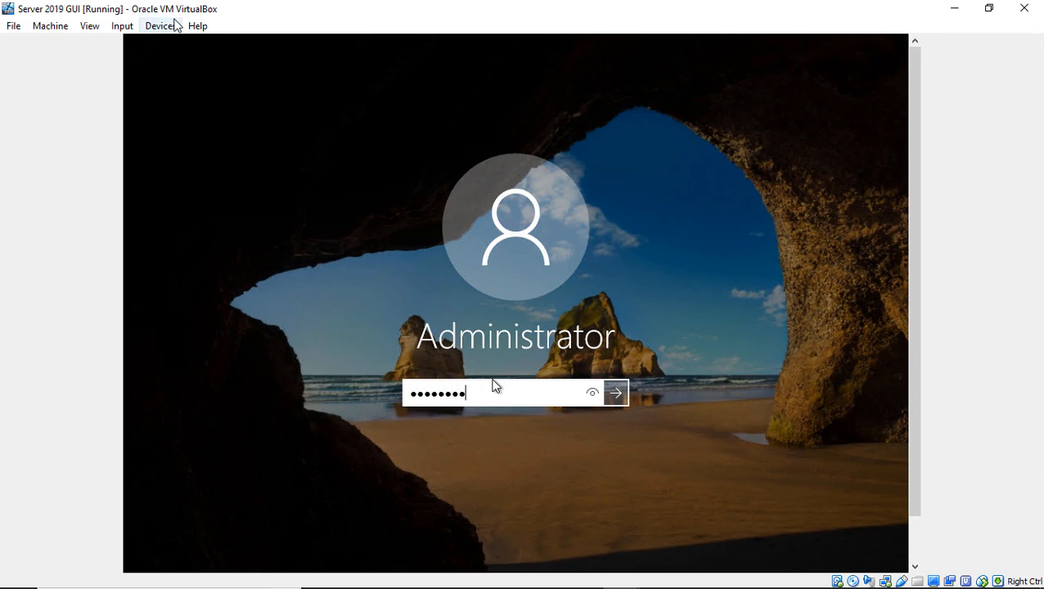
left_click(614, 392)
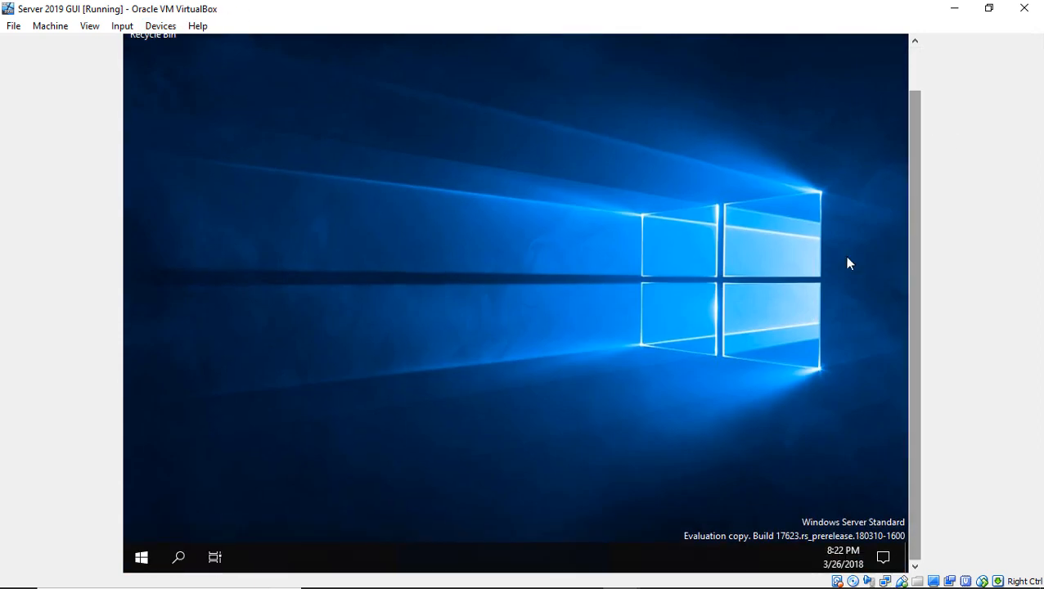
mouse_move(347, 425)
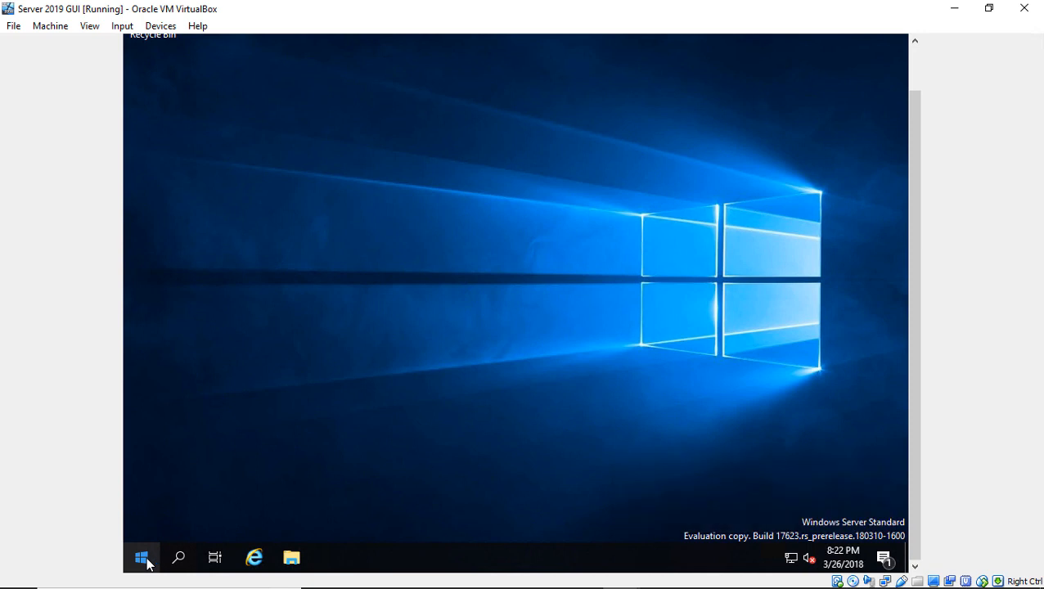
- View the Start button's quick links, then launch Server Manager from the Start menu
right_click(143, 557)
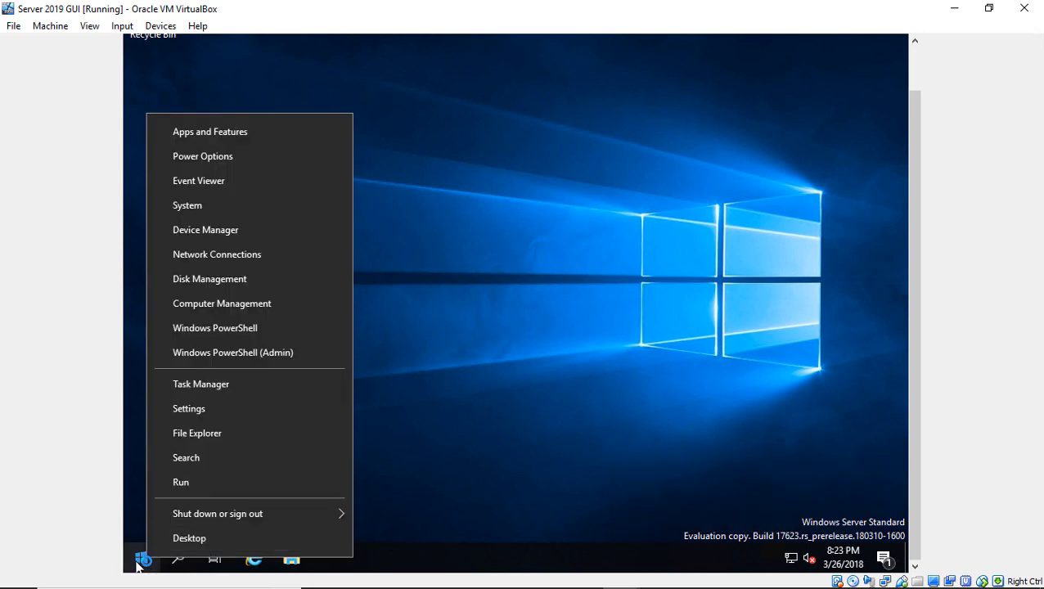
mouse_move(219, 425)
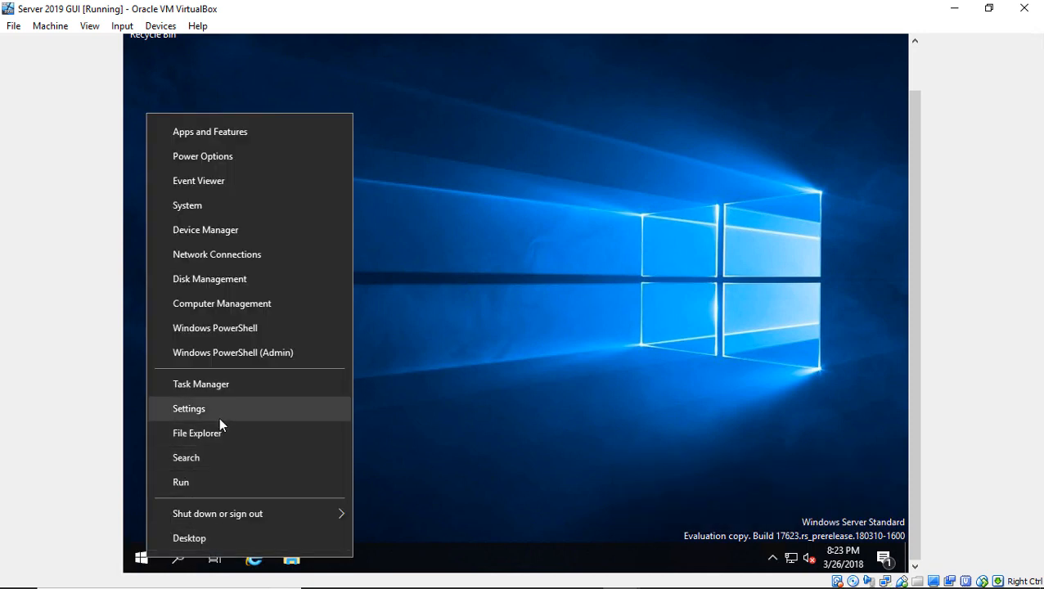
mouse_move(140, 555)
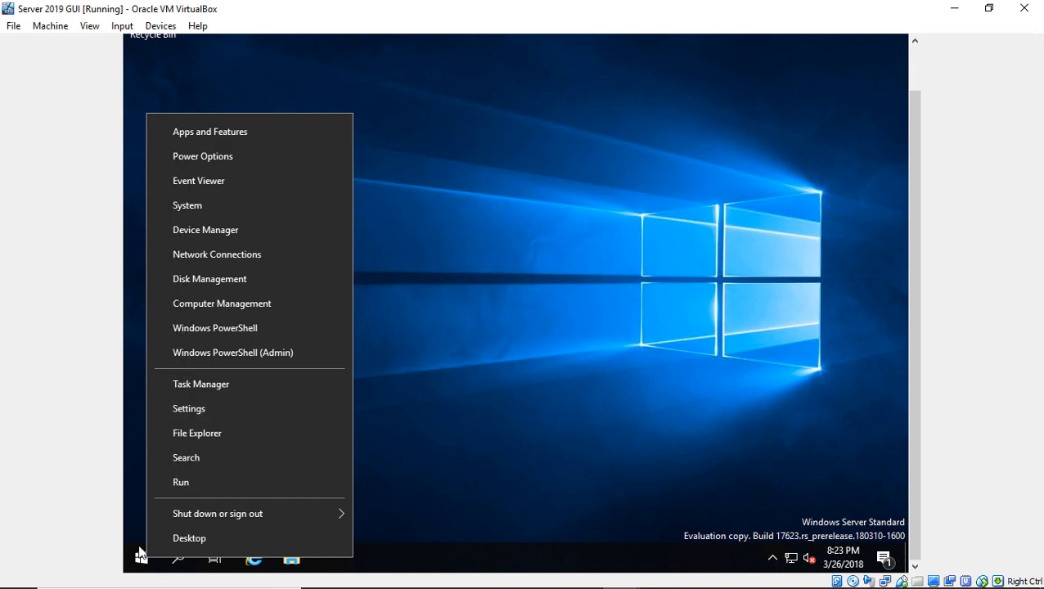
left_click(141, 557)
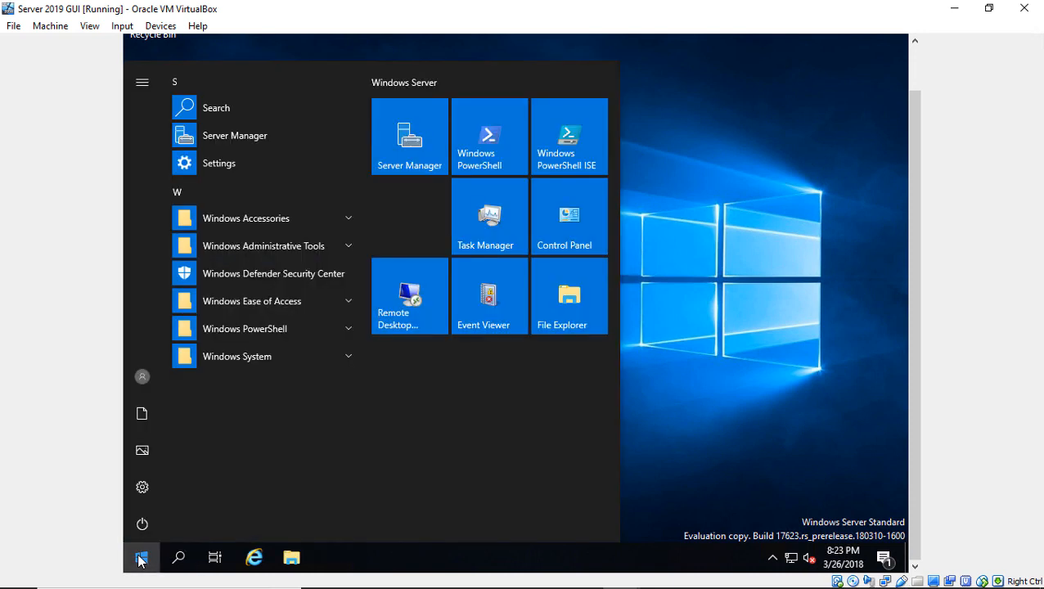
mouse_move(229, 526)
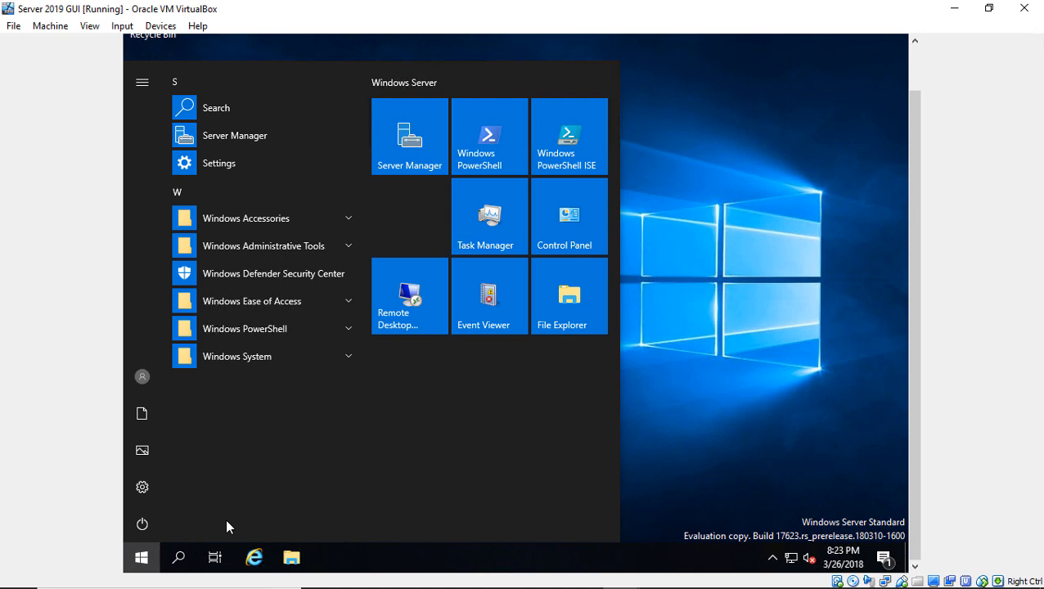
left_click(141, 557)
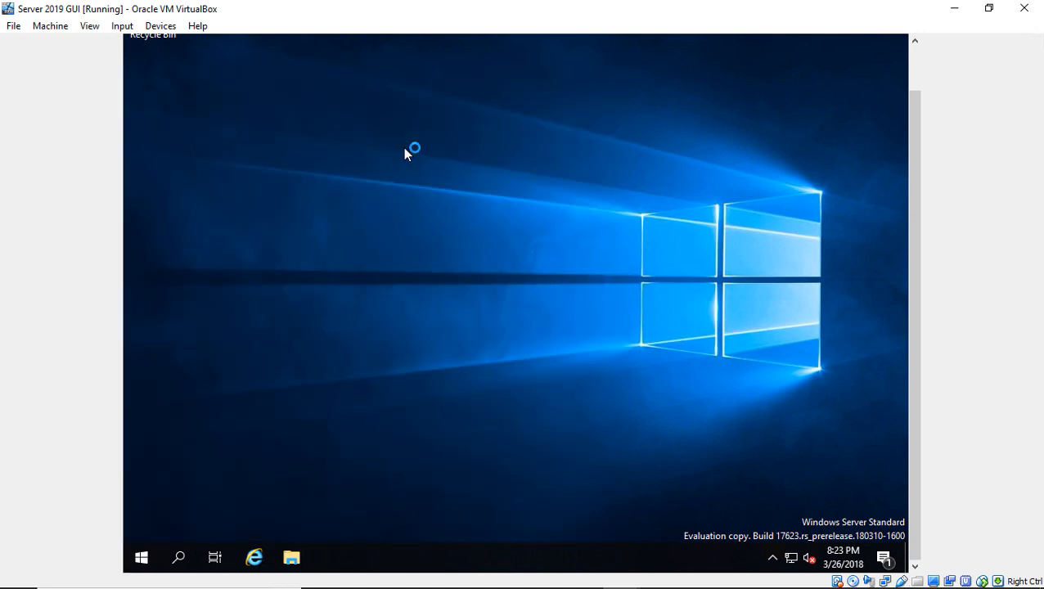
mouse_move(584, 307)
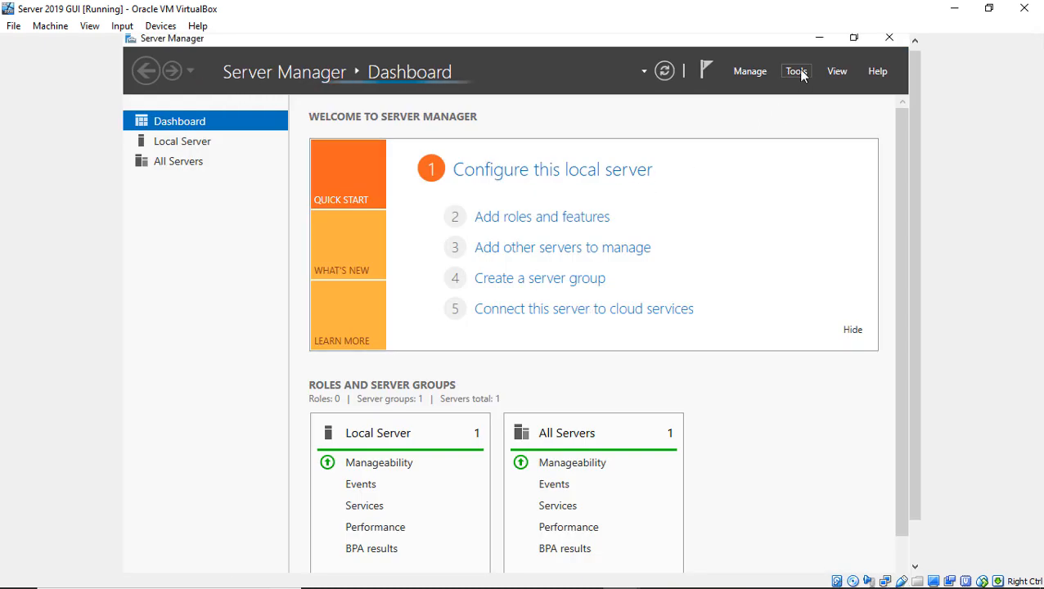
- Browse Server Manager's Tools menu of administrative tools, then dismiss it
left_click(794, 70)
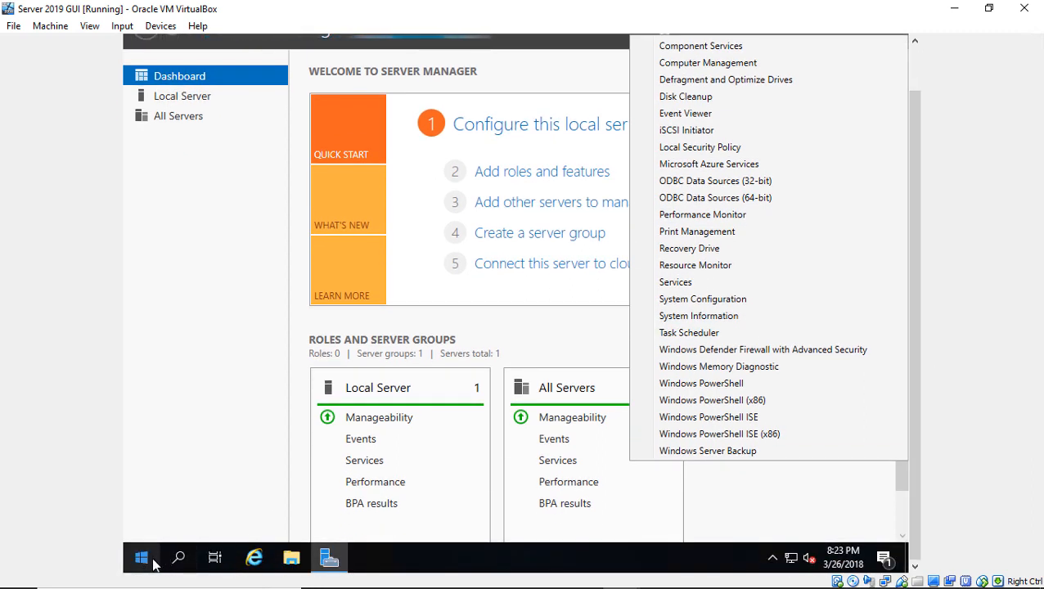
left_click(141, 556)
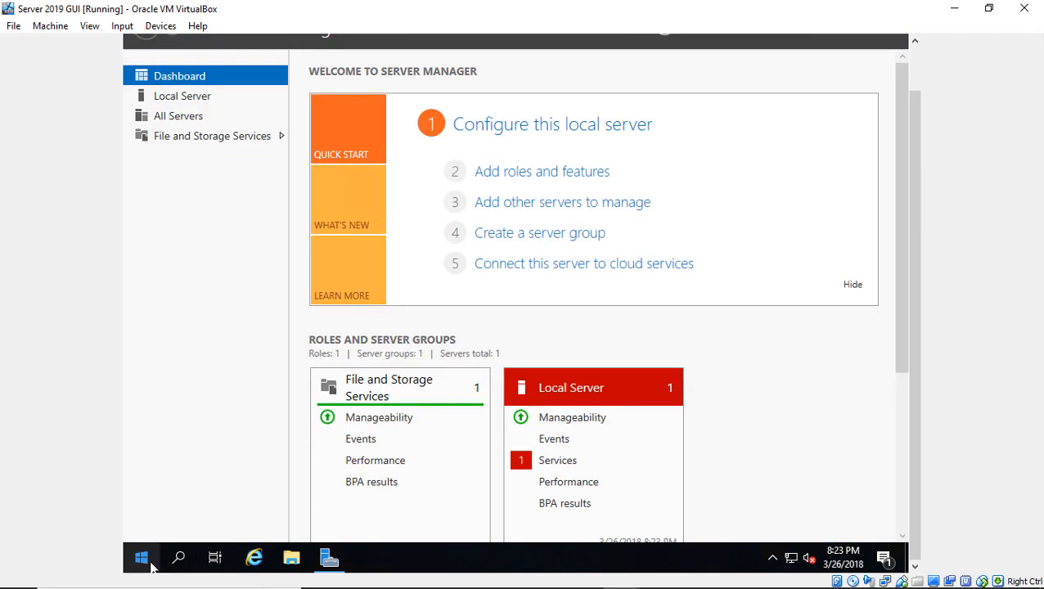
- Launch Windows Settings from the Start menu and scroll through its categories
left_click(140, 558)
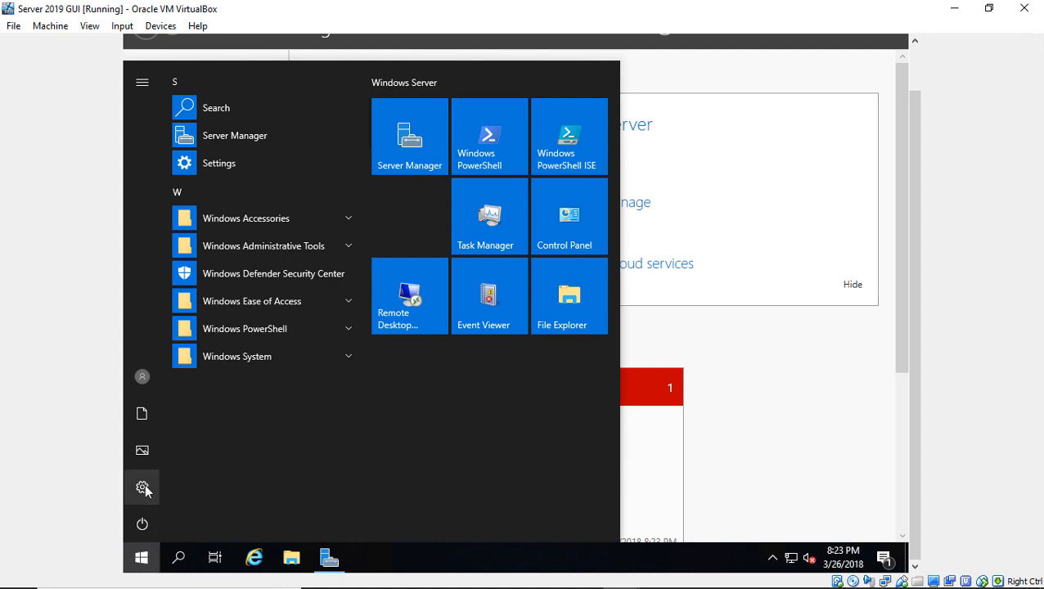
left_click(141, 487)
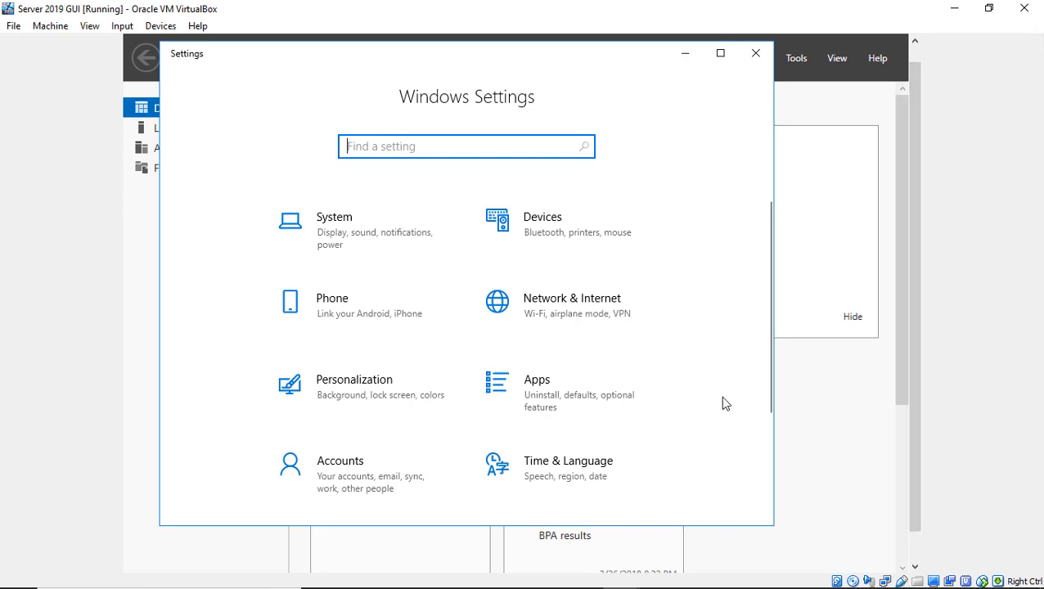
mouse_move(366, 317)
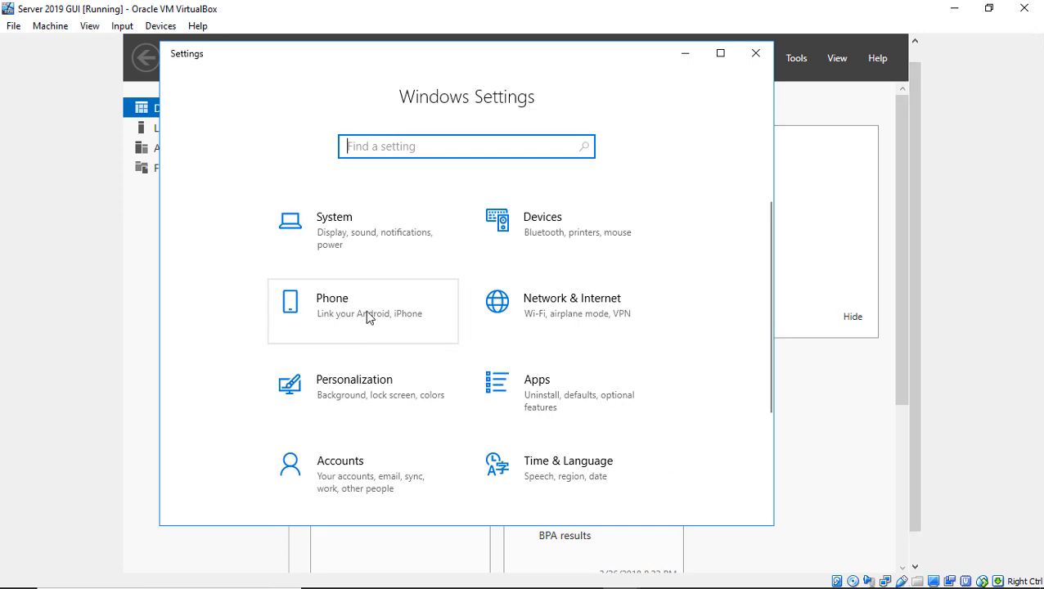
mouse_move(413, 253)
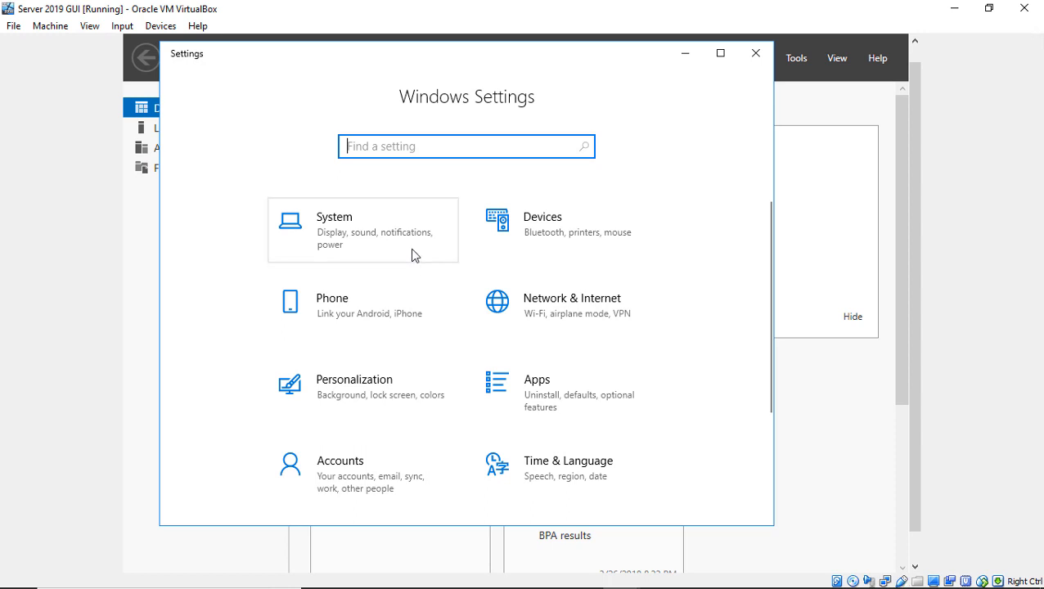
scroll("down", 3)
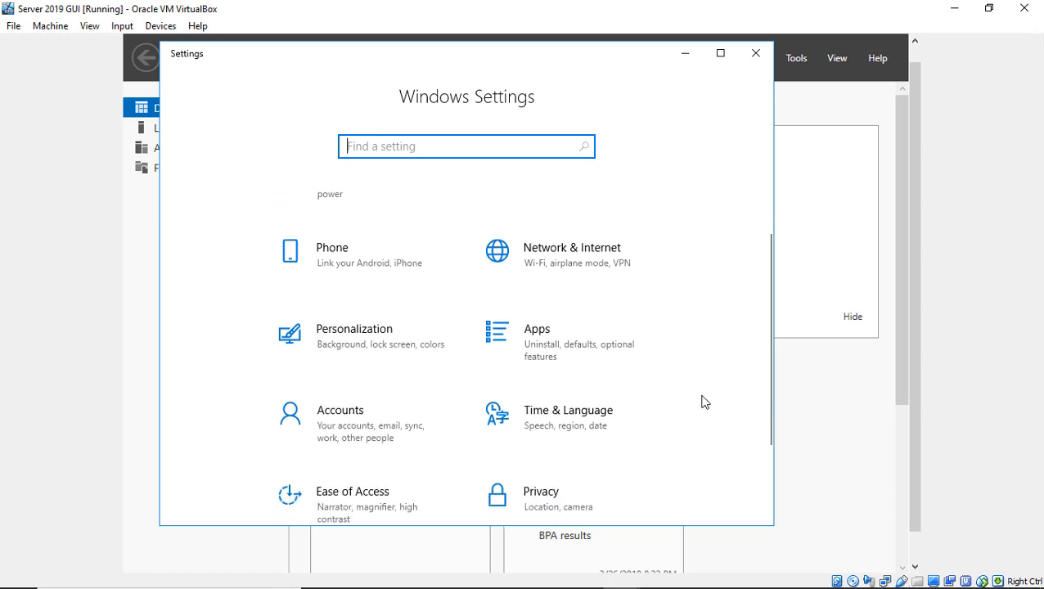
scroll("down", 3)
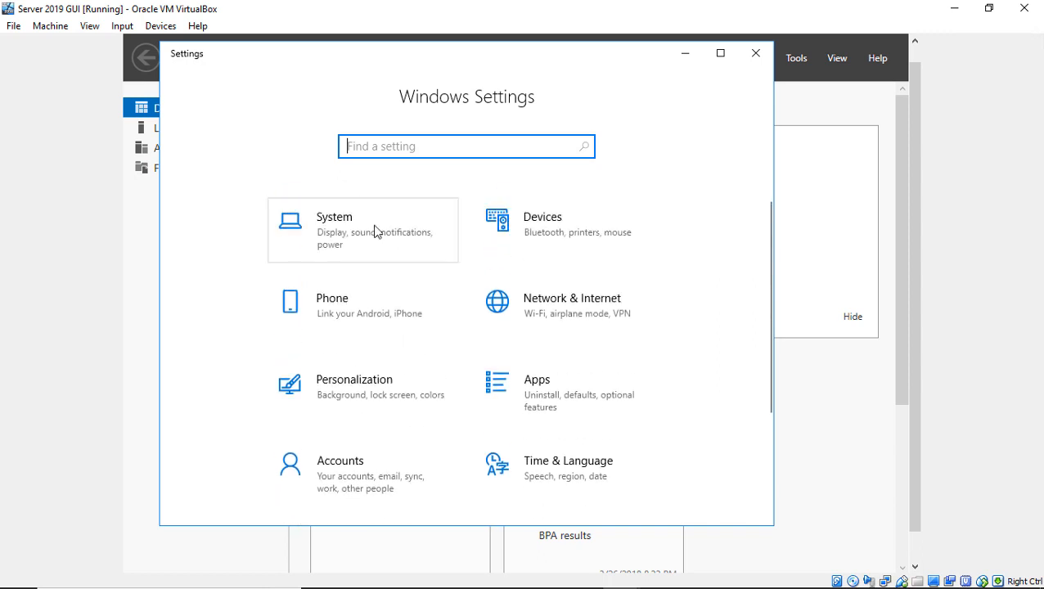
- Browse the System settings via Shared experiences to the Focus assist page, set to Off
left_click(362, 230)
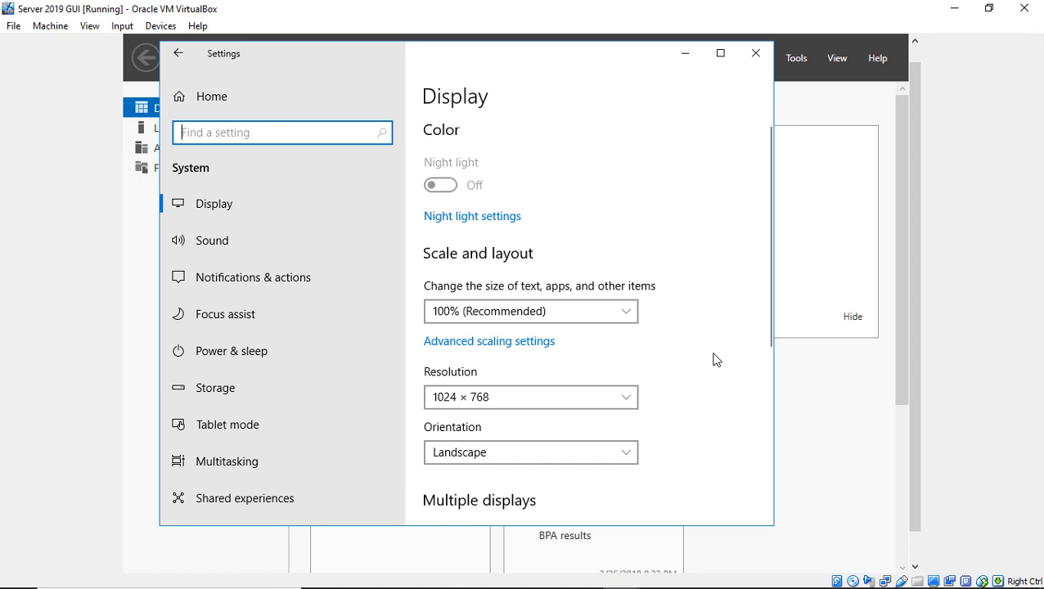
scroll("down", 3)
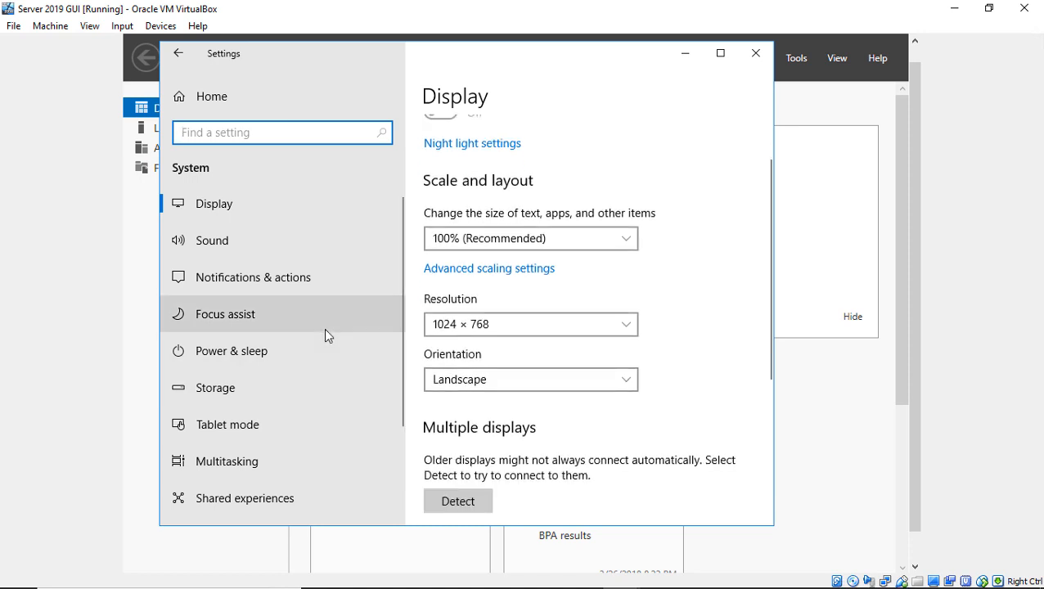
scroll("down", 3)
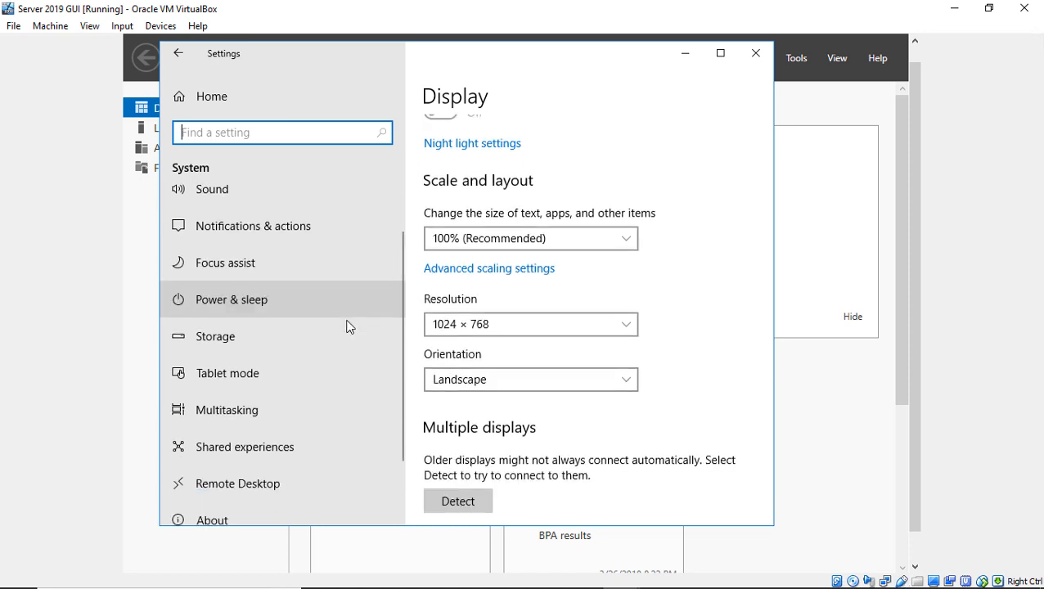
scroll("down", 3)
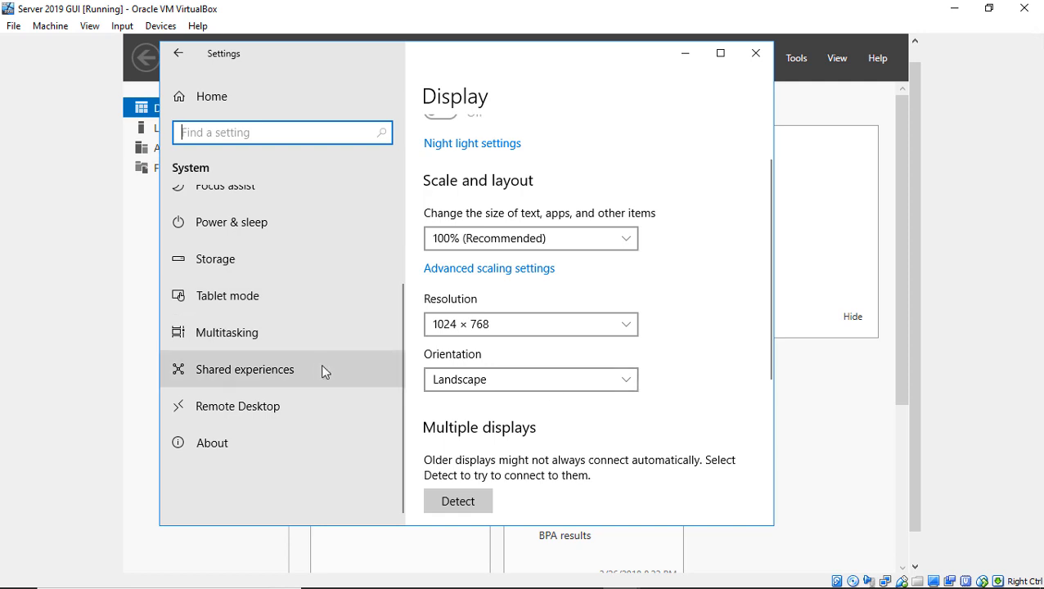
left_click(244, 369)
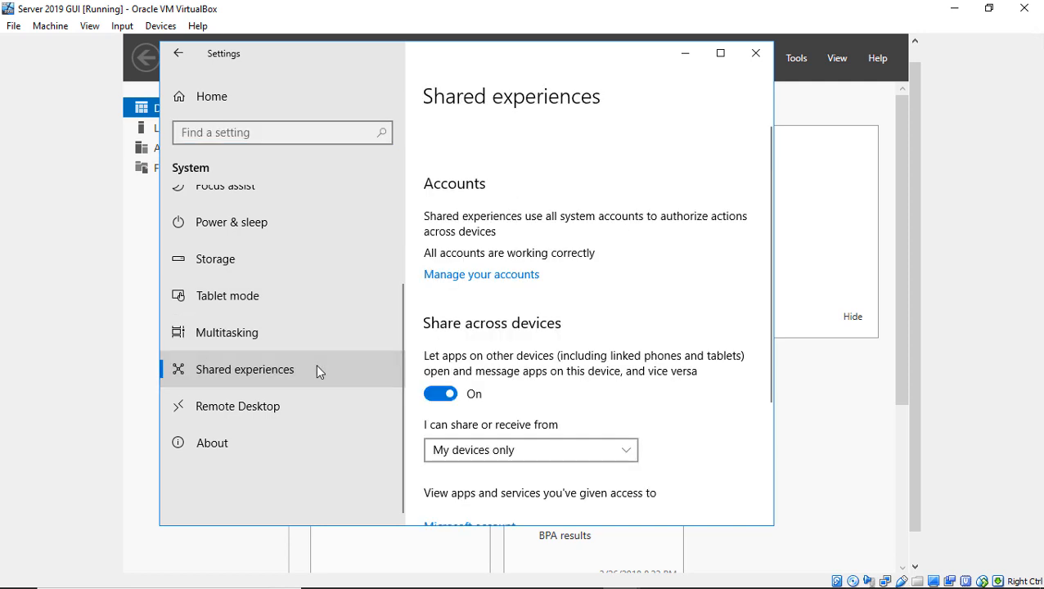
left_click(224, 203)
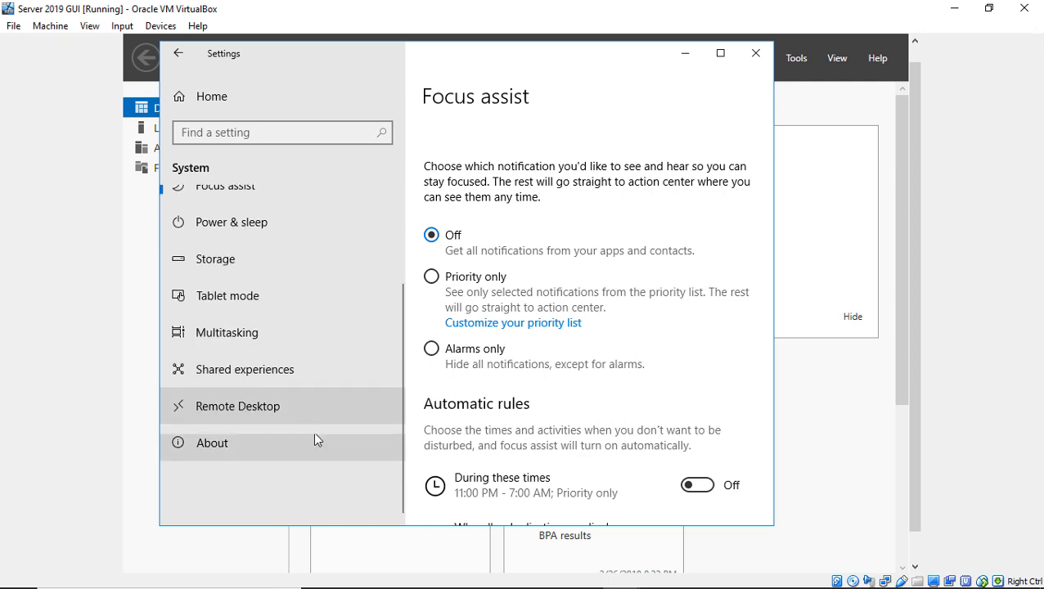
mouse_move(297, 492)
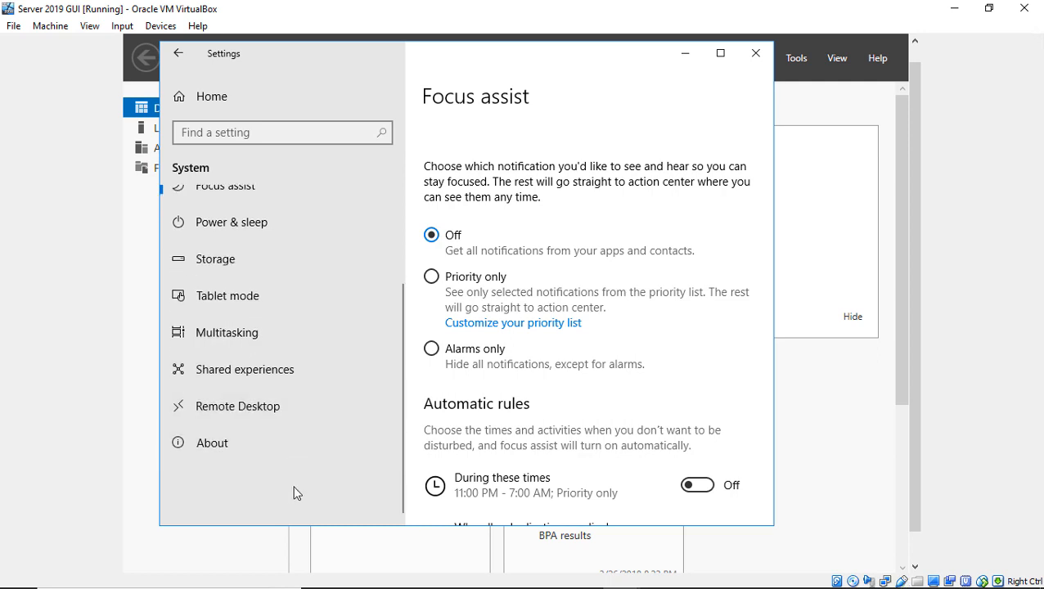
mouse_move(293, 498)
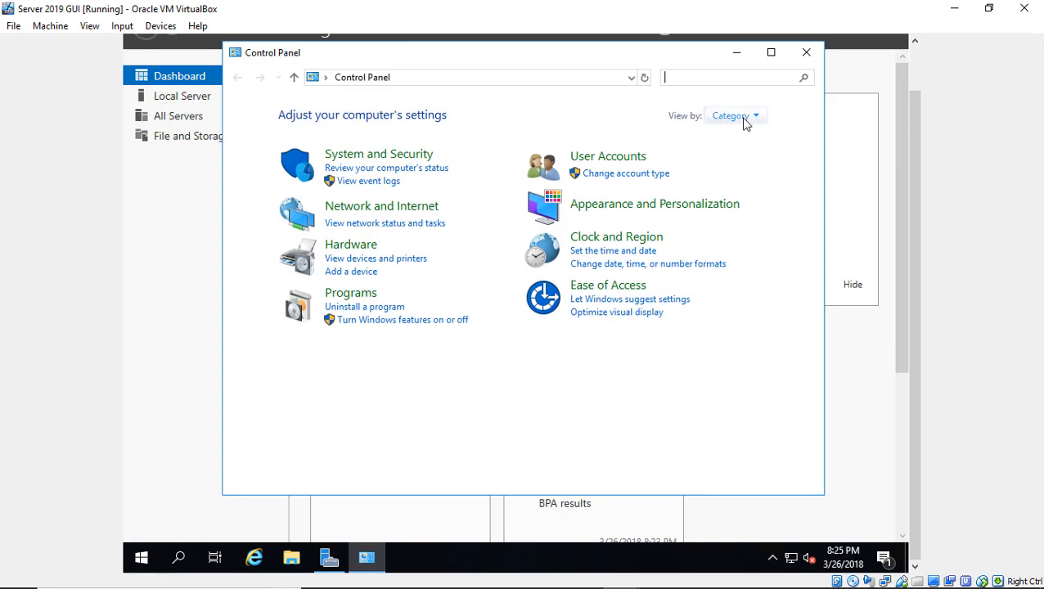
- Switch Control Panel to Large icons and scroll through all the items
left_click(730, 115)
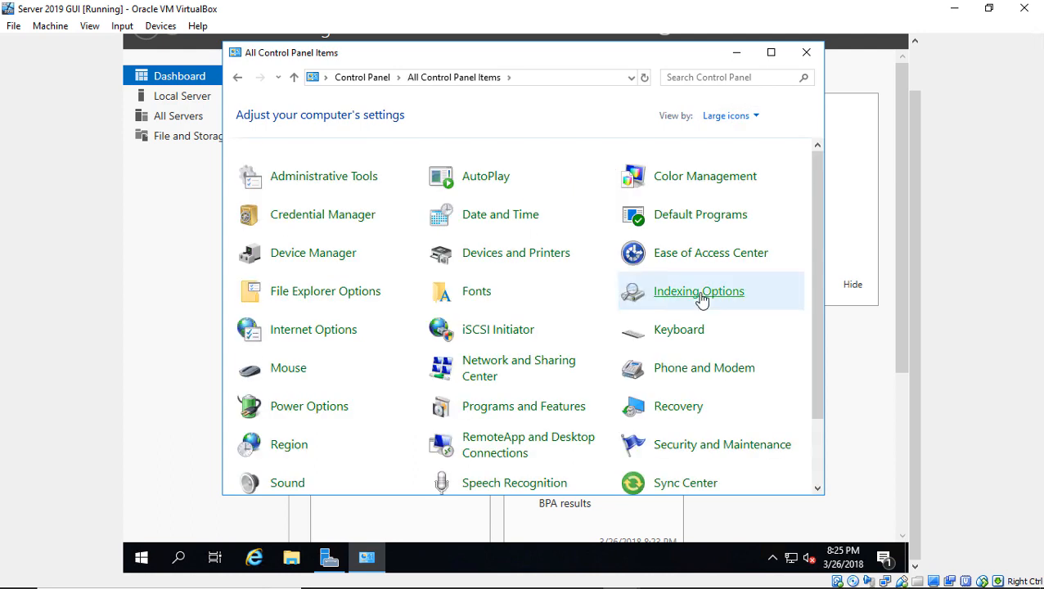
scroll("down", 3)
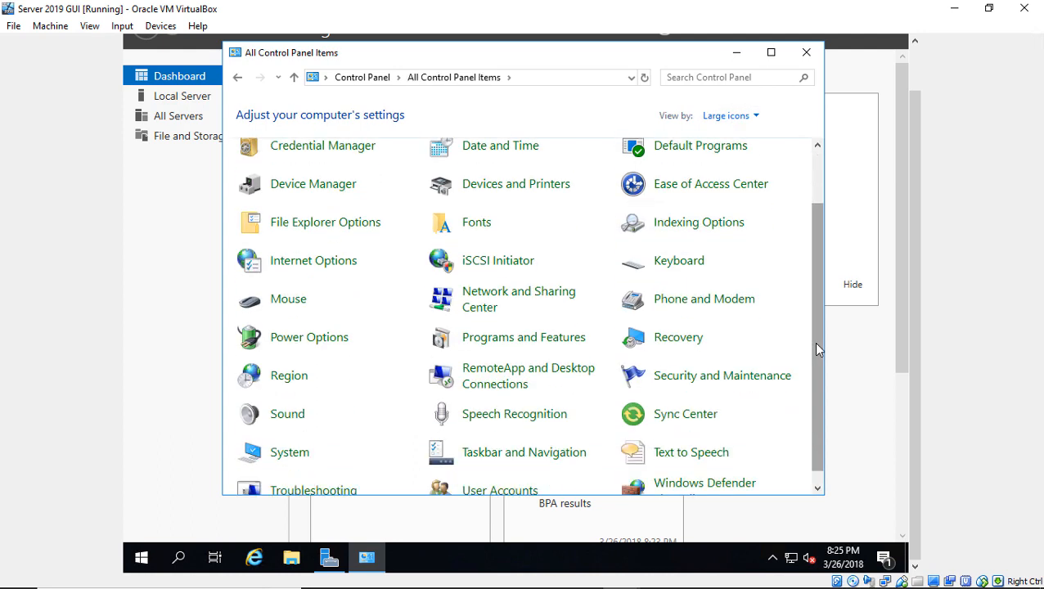
scroll("down", 3)
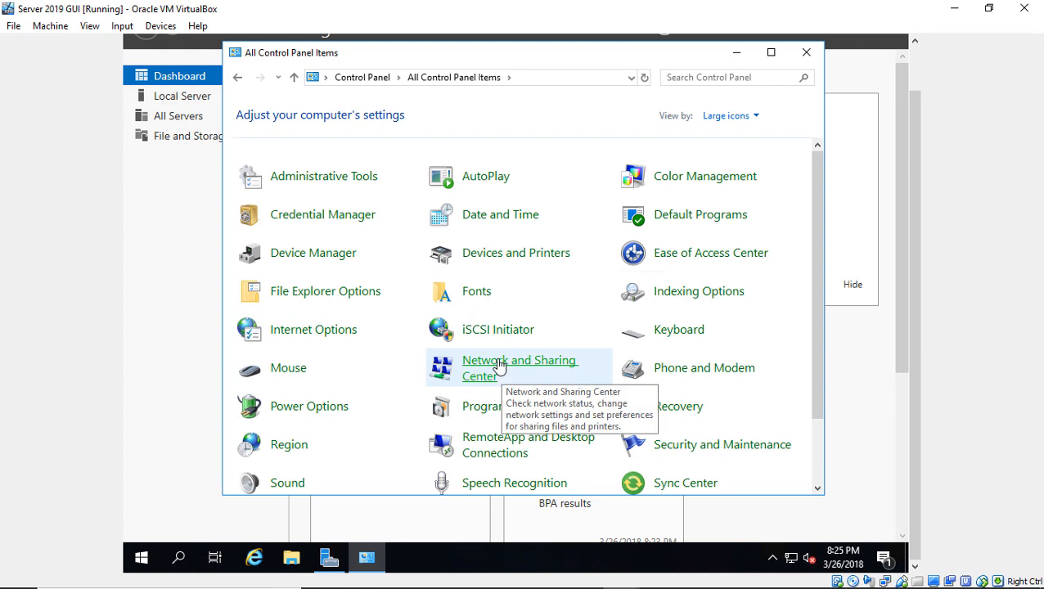
- Open the Ethernet adapter's properties via Network and Sharing Center, then cancel without changes
left_click(518, 368)
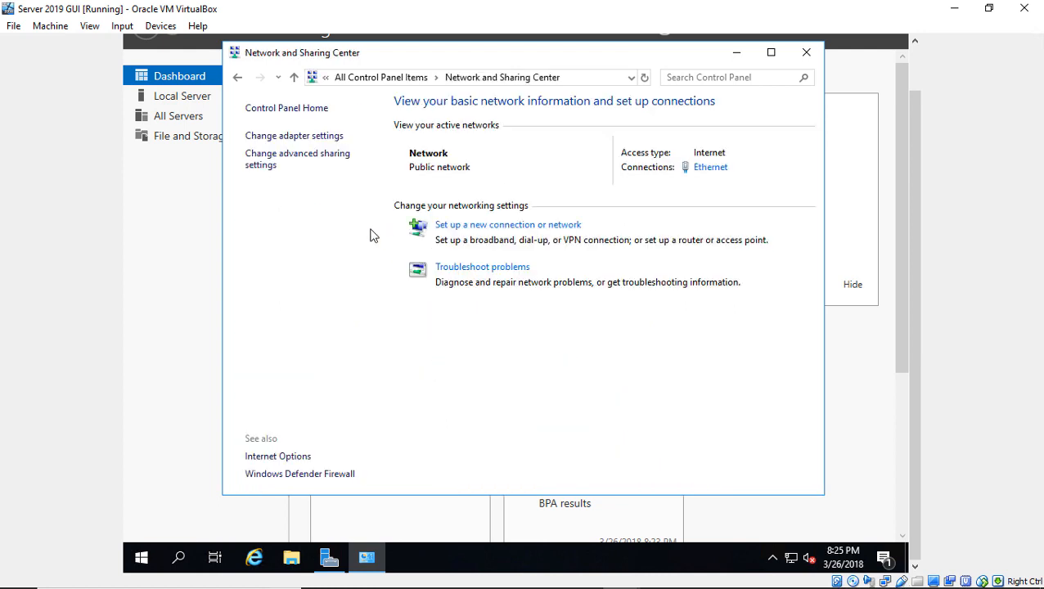
mouse_move(293, 136)
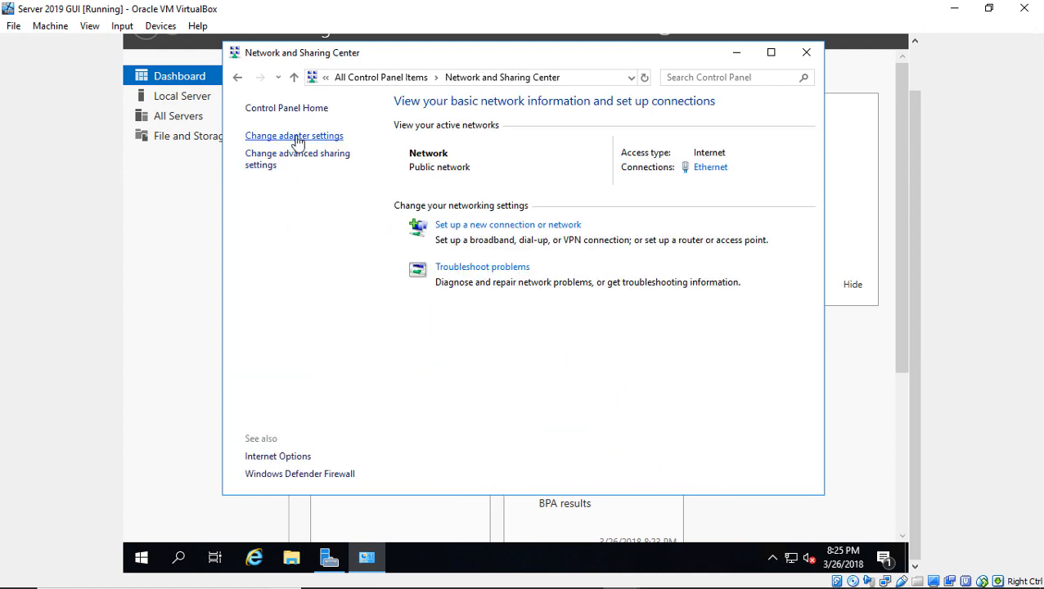
left_click(293, 135)
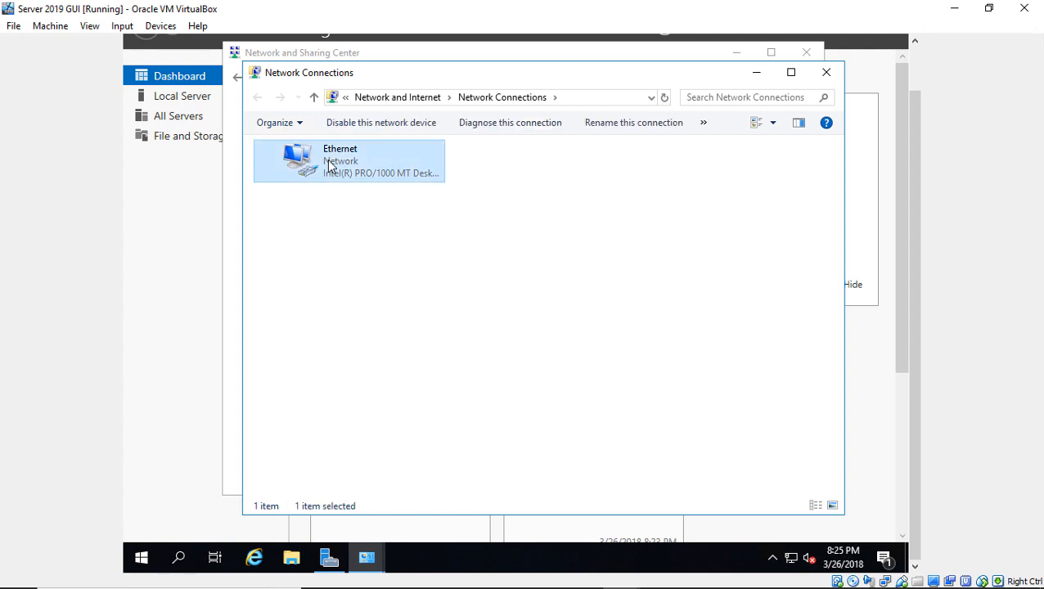
double_click(348, 160)
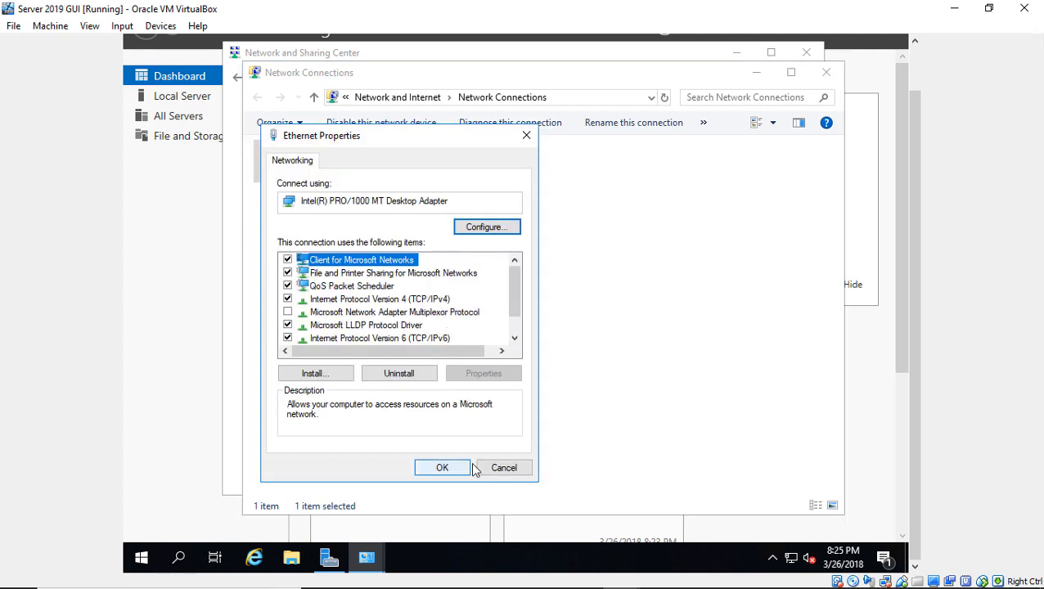
left_click(141, 557)
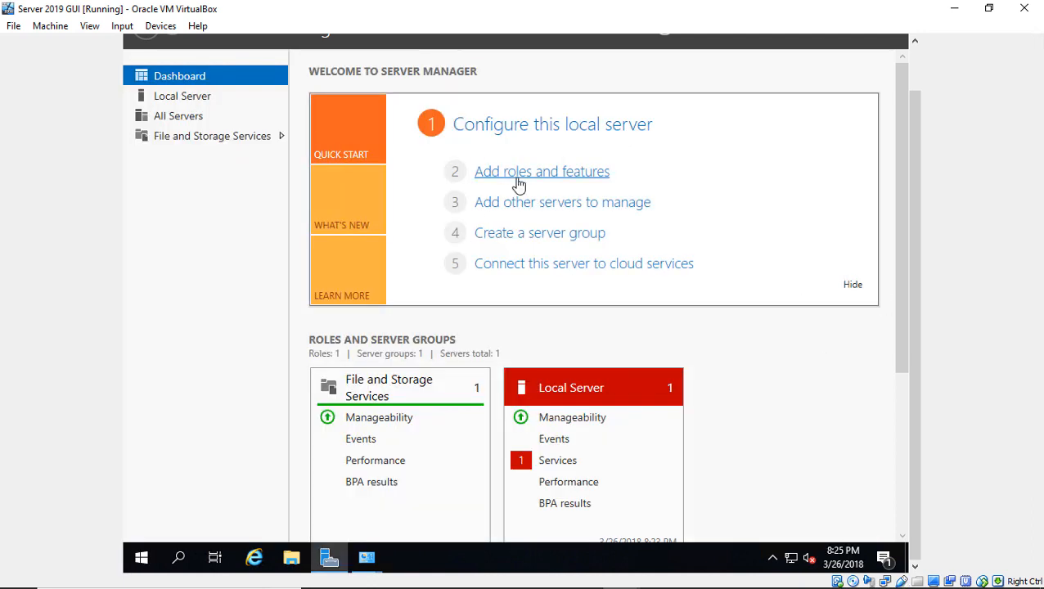
- Advance the wizard through Installation Type, Server Selection and Server Roles without selecting roles
left_click(541, 171)
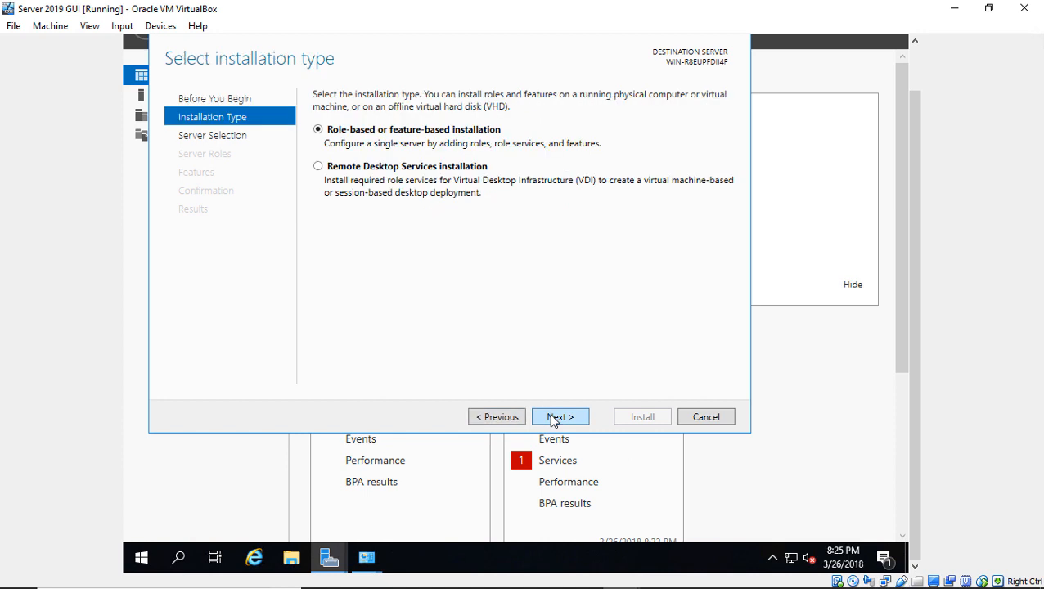
left_click(559, 416)
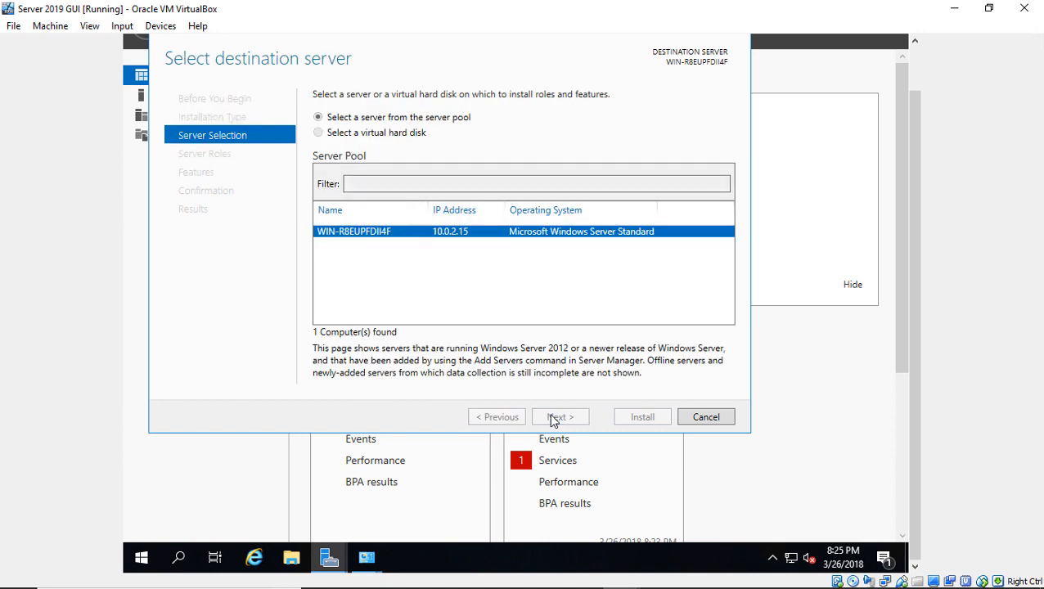
left_click(560, 416)
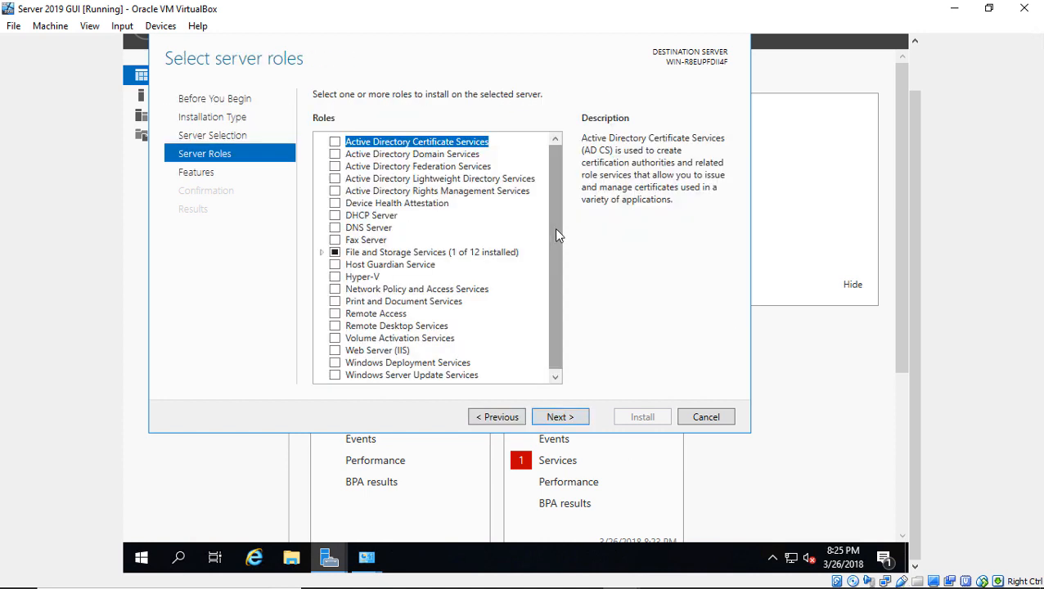
left_click(396, 203)
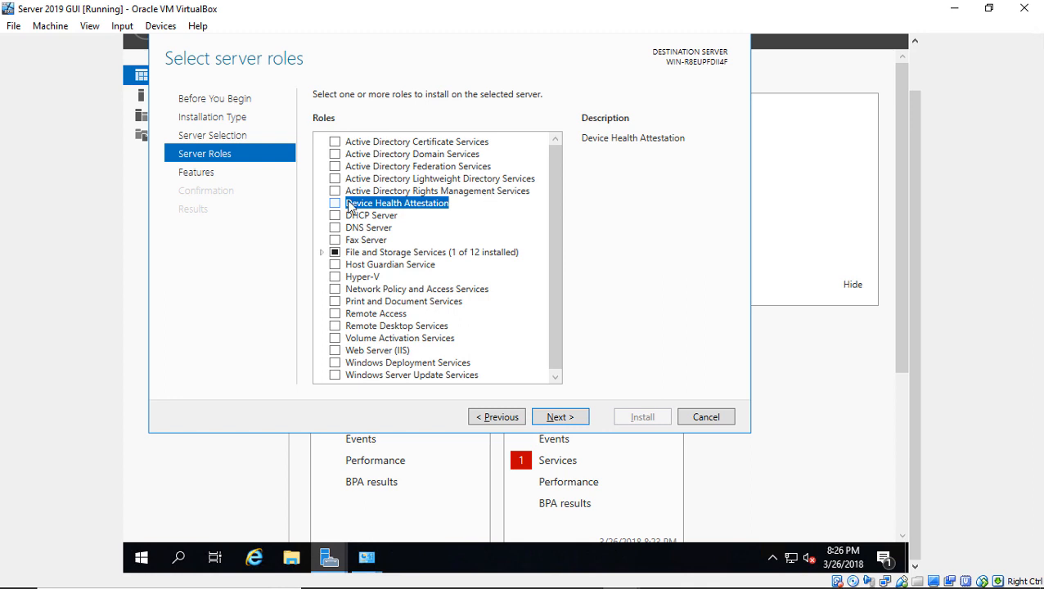
left_click(335, 203)
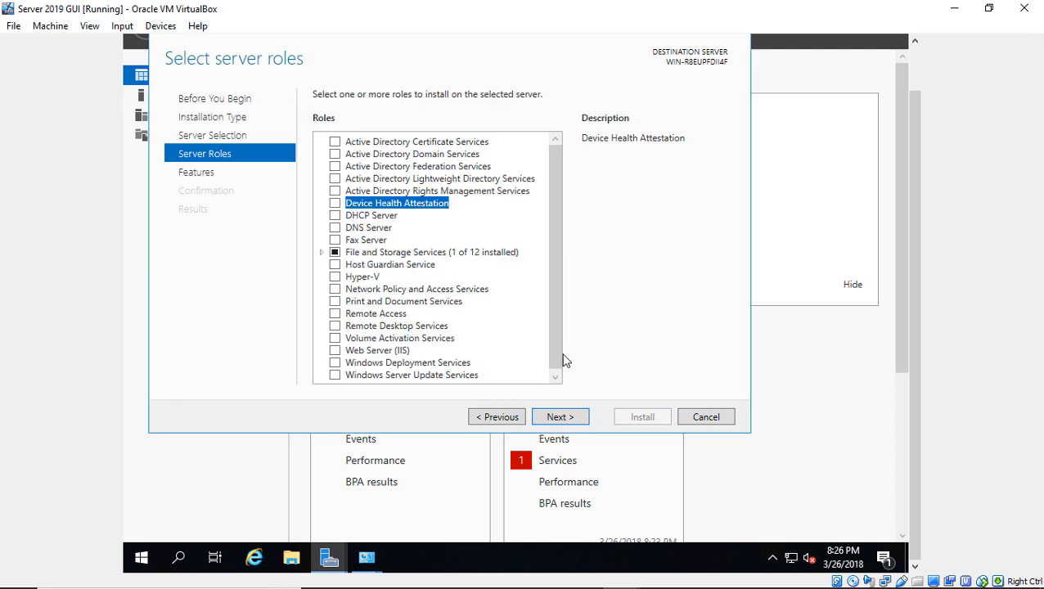
left_click(559, 416)
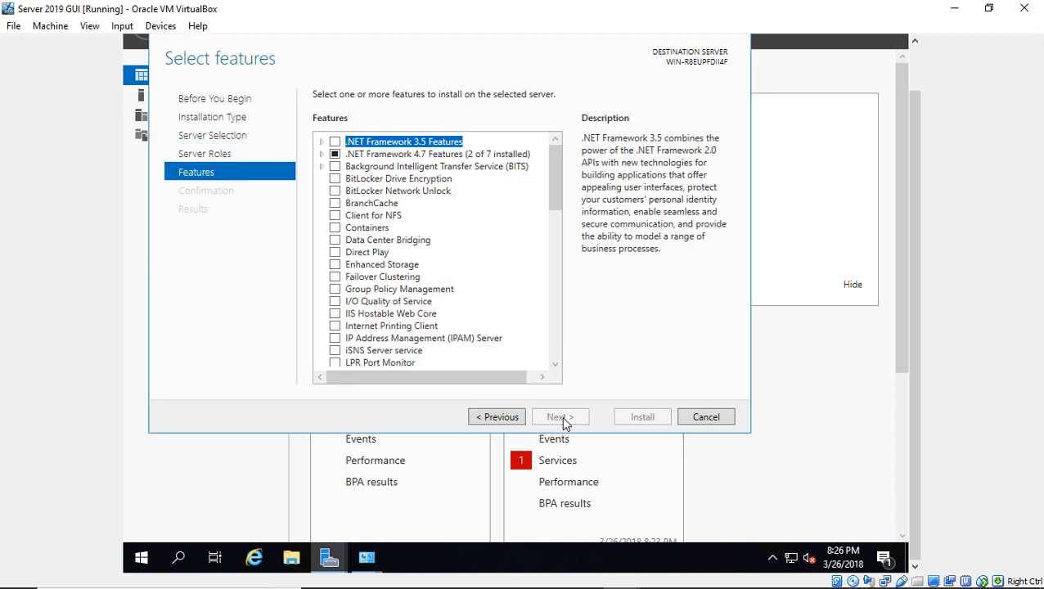
- Read the Data Center Bridging, Direct Play and VM Shielding Tools feature descriptions
left_click(387, 239)
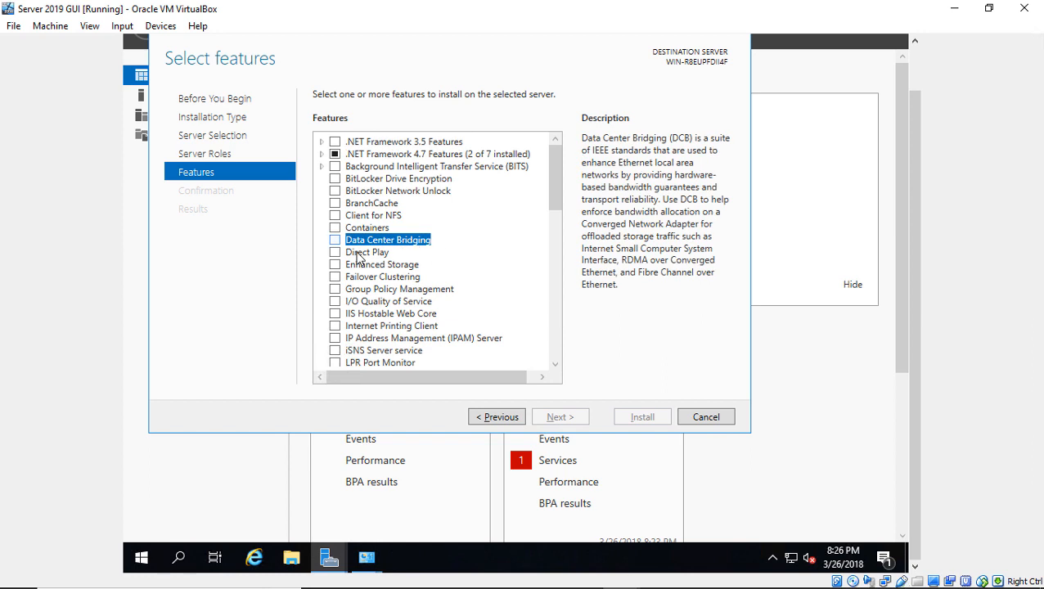
left_click(366, 252)
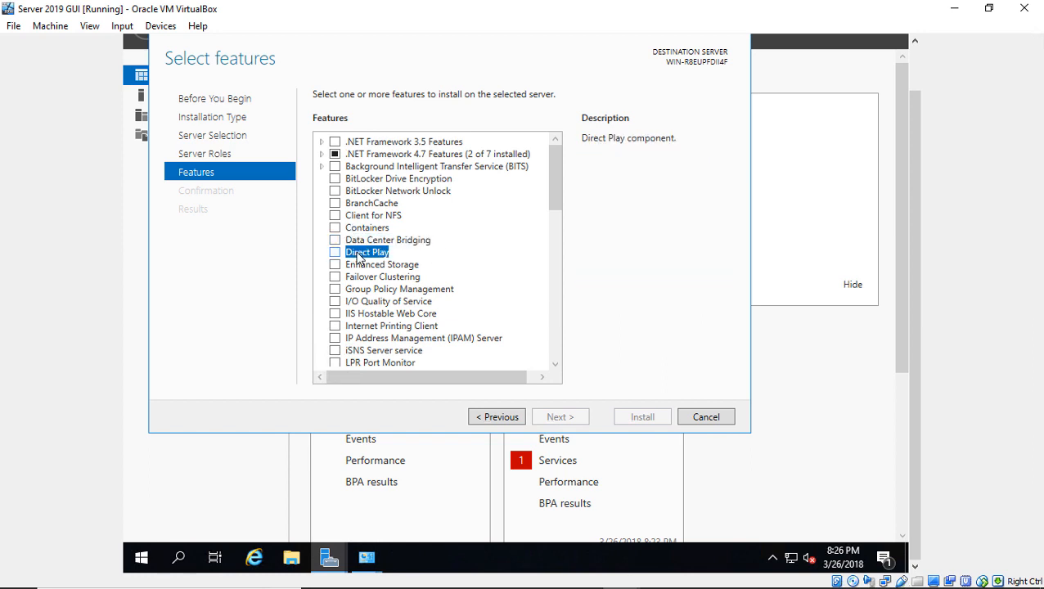
scroll("down", 3)
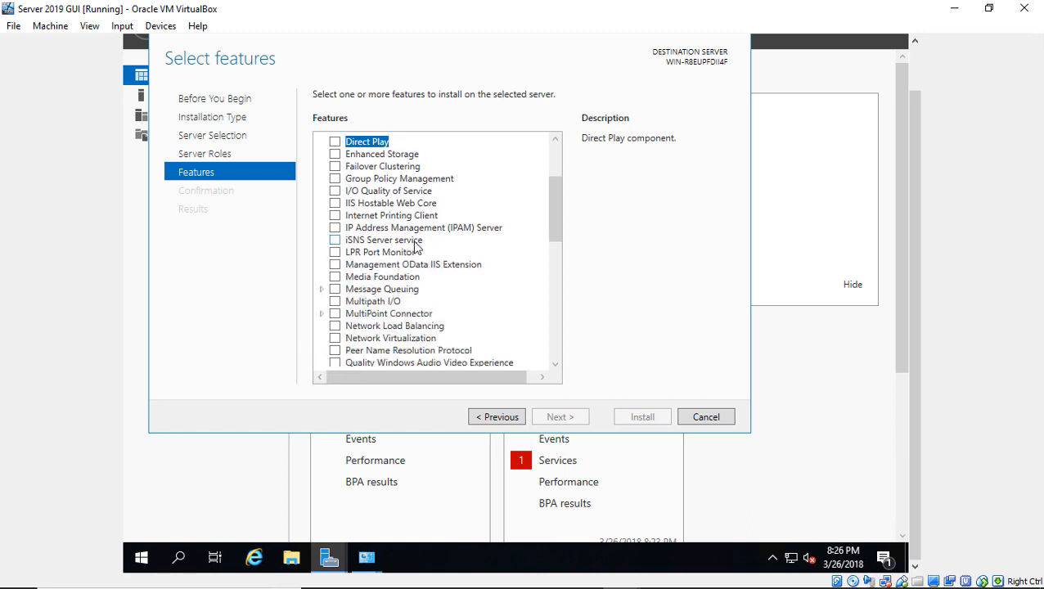
scroll("down", 3)
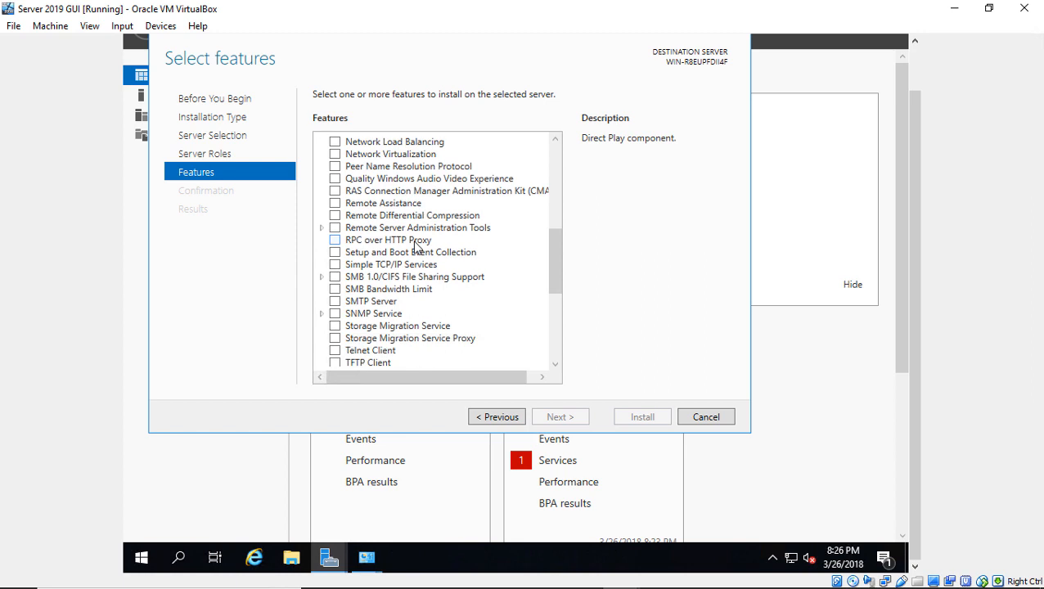
scroll("down", 3)
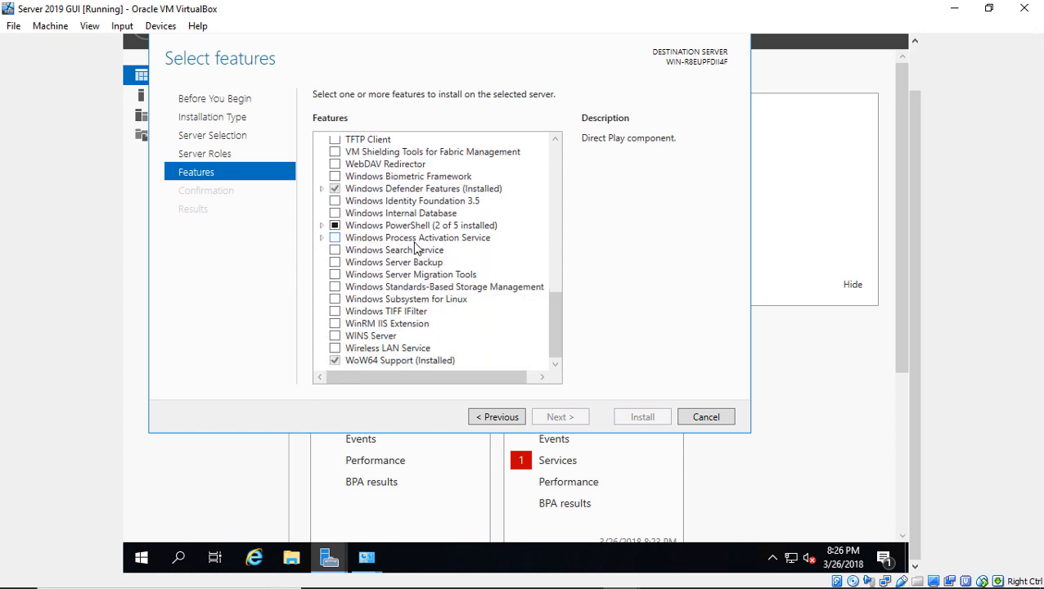
left_click(432, 151)
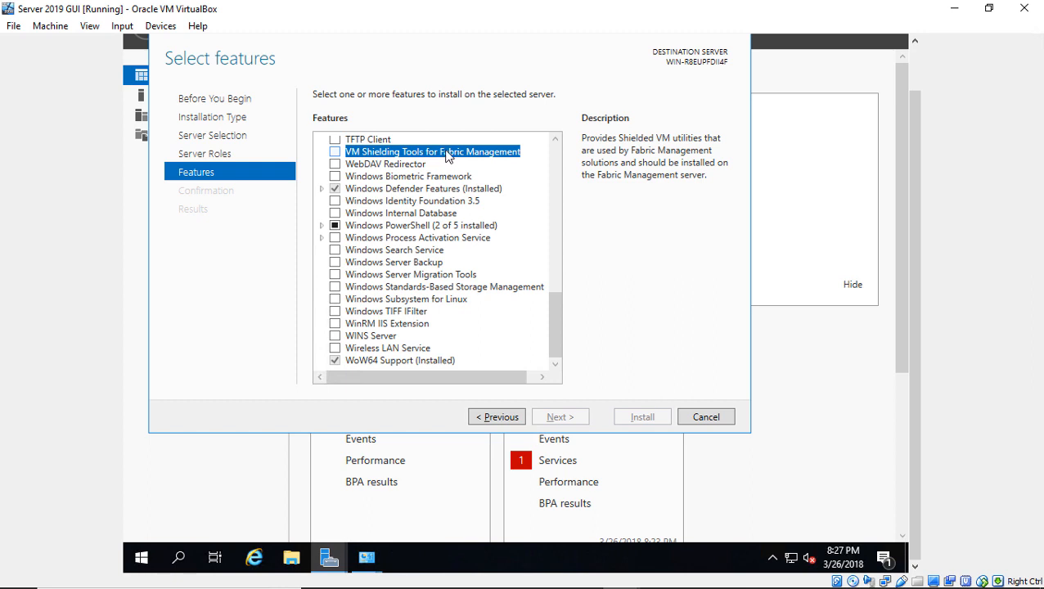
mouse_move(447, 169)
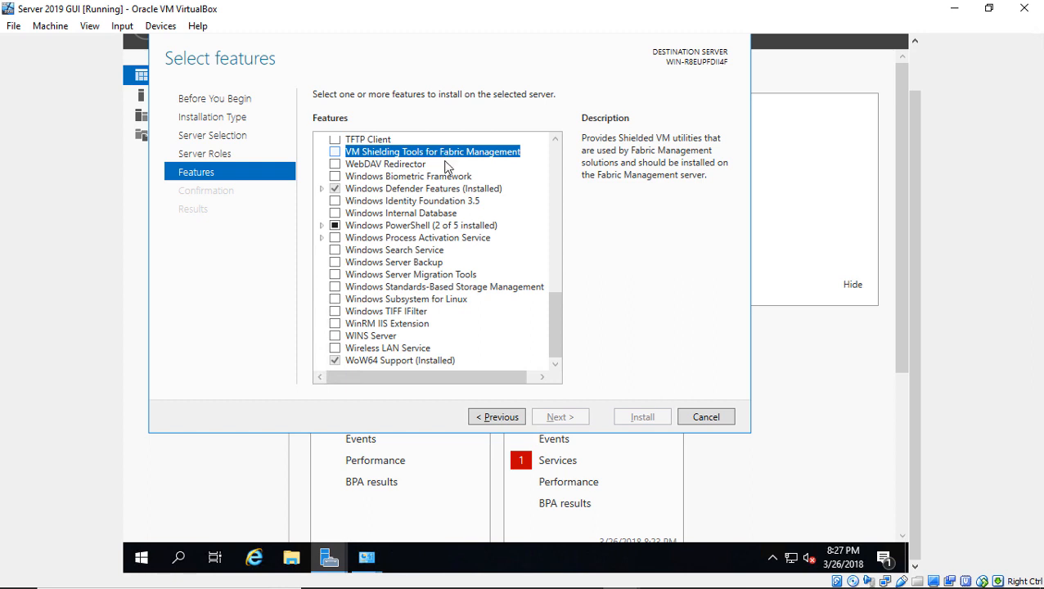
mouse_move(663, 413)
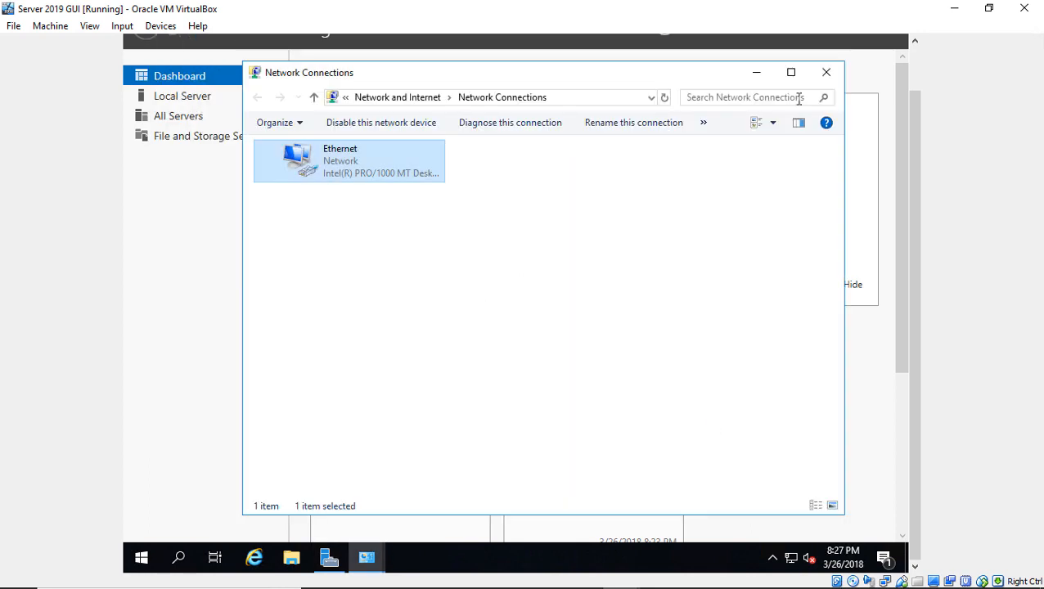
- Close the Network Connections window
left_click(825, 72)
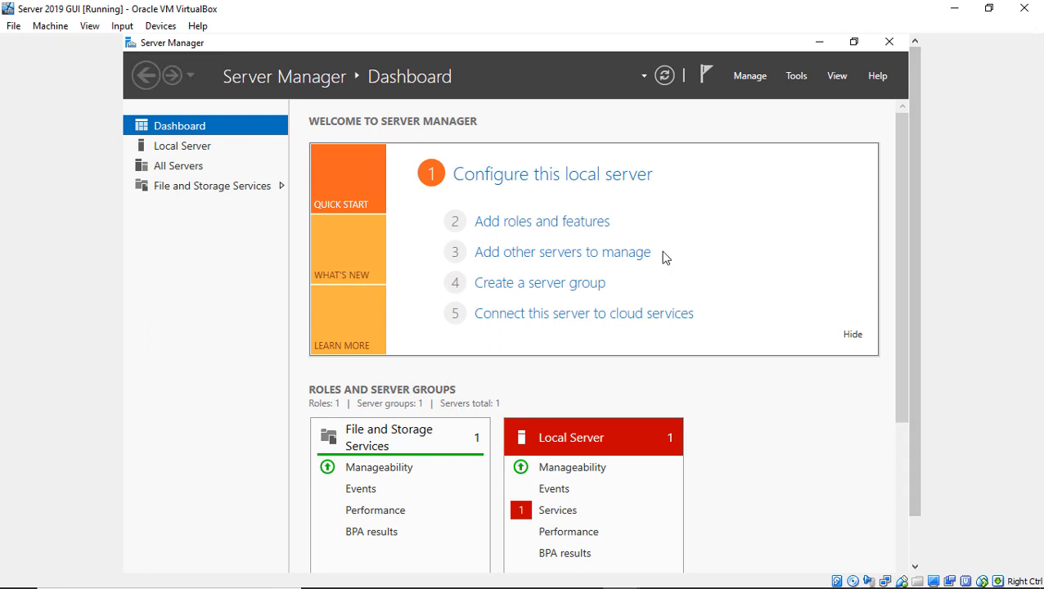
mouse_move(867, 500)
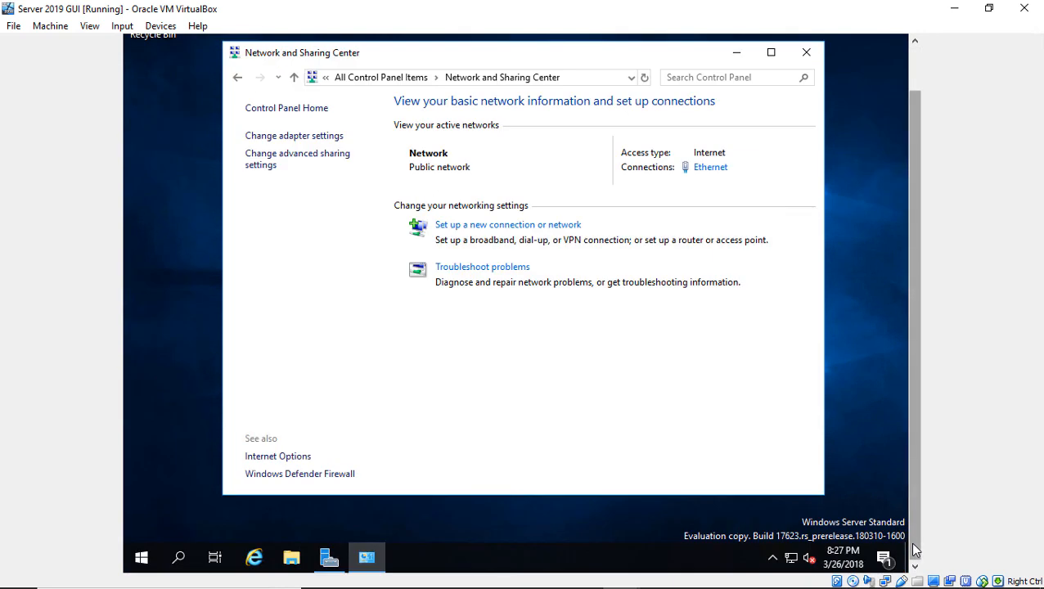
mouse_move(837, 314)
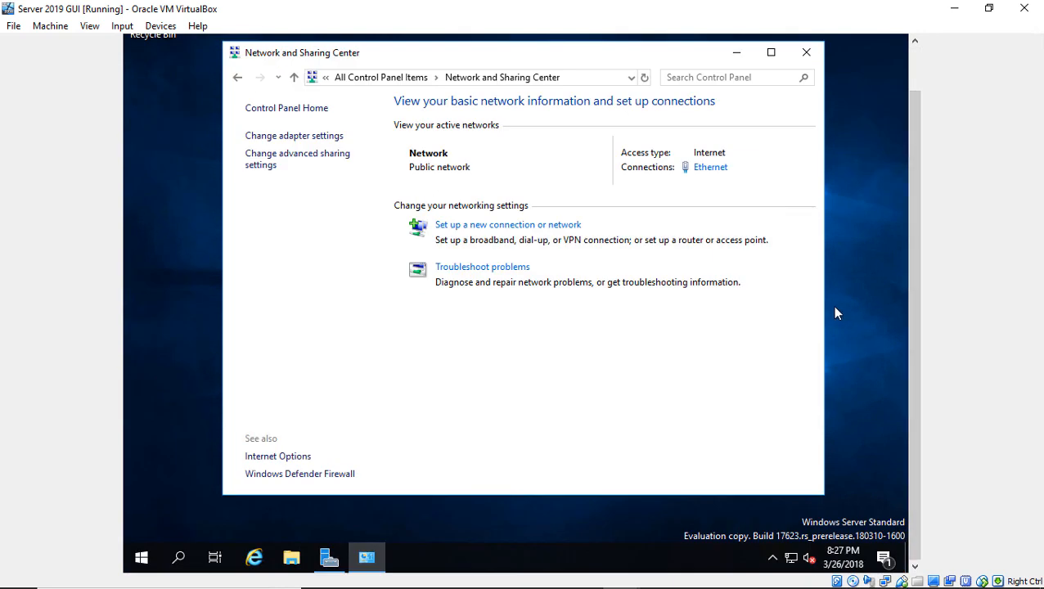